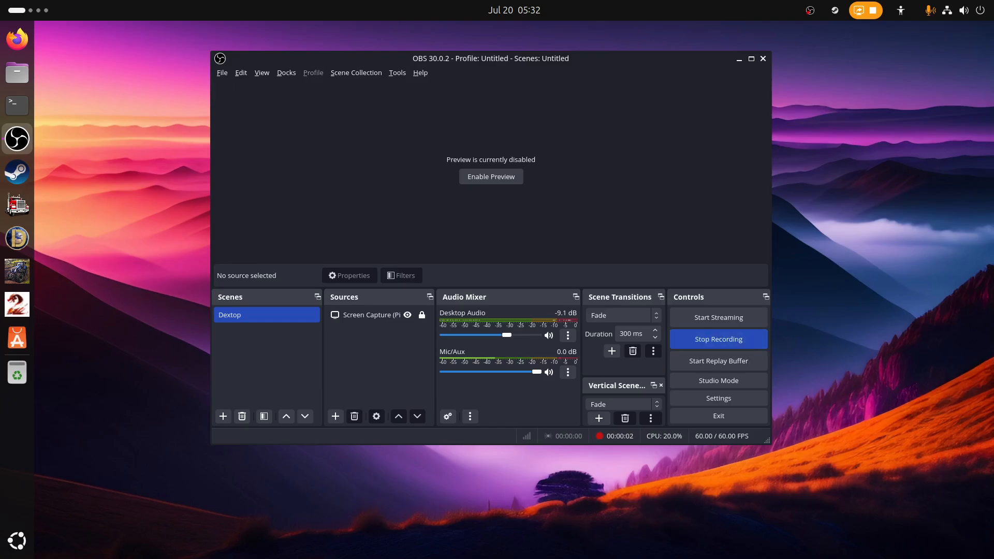
Minimize the OBS Studio window so only the desktop shows while recording continues
left_click(737, 58)
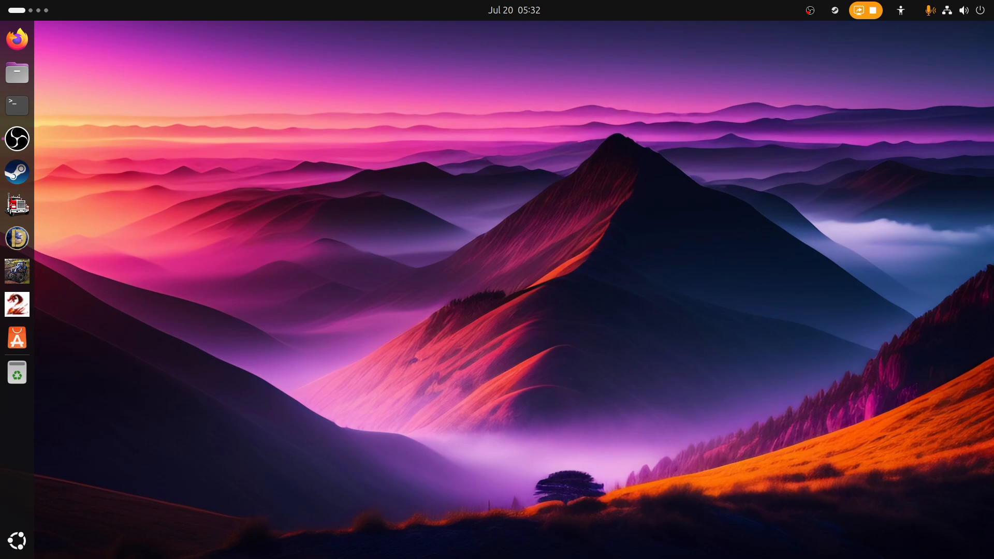
left_click(18, 138)
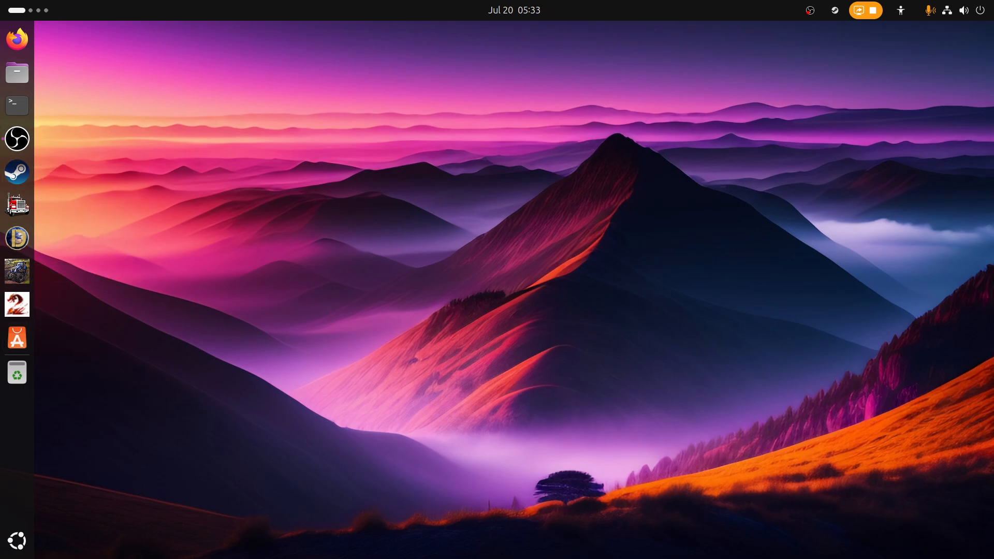
Search the App Center for 'gimp' and go to the GNU Image Manipulation Program page
left_click(18, 336)
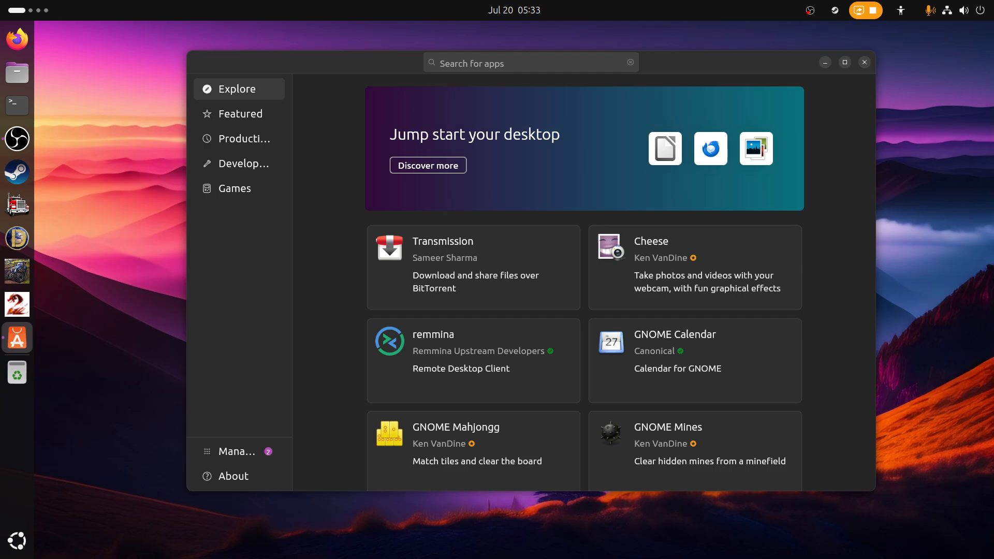
left_click(530, 63)
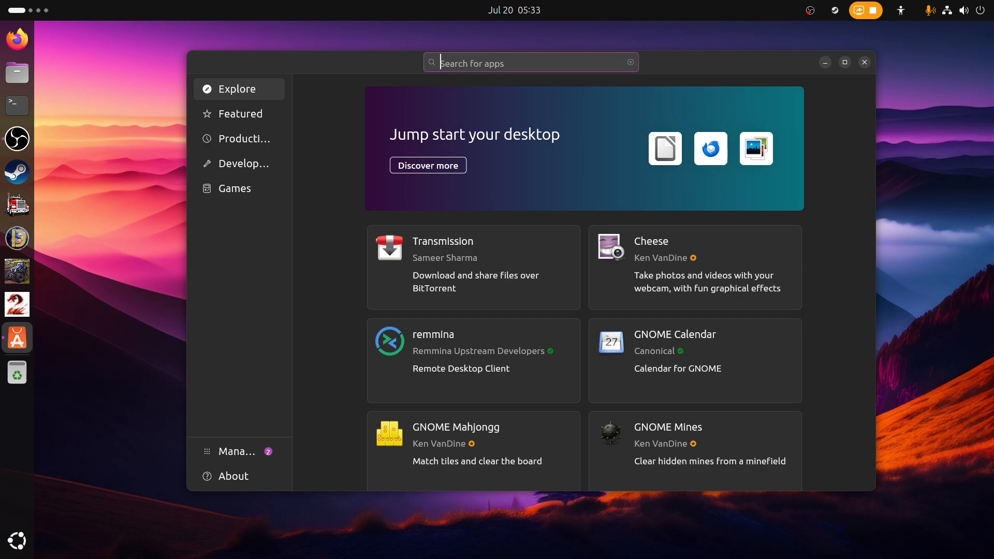
type("gim")
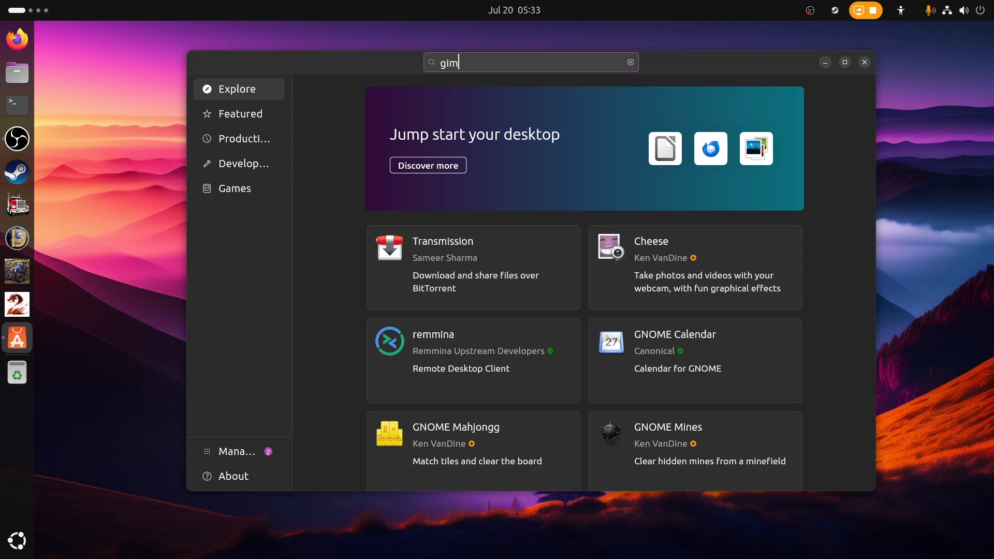
type("p")
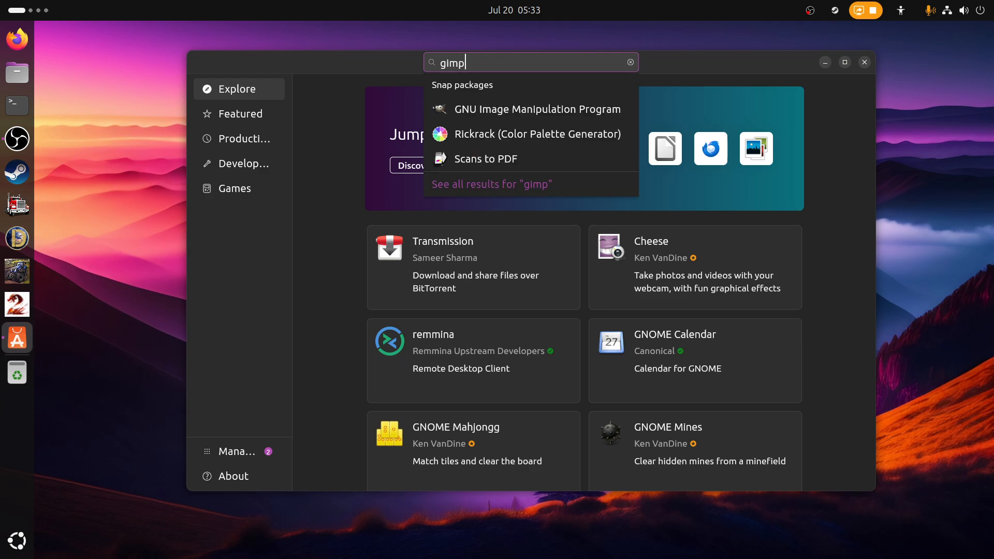
left_click(536, 108)
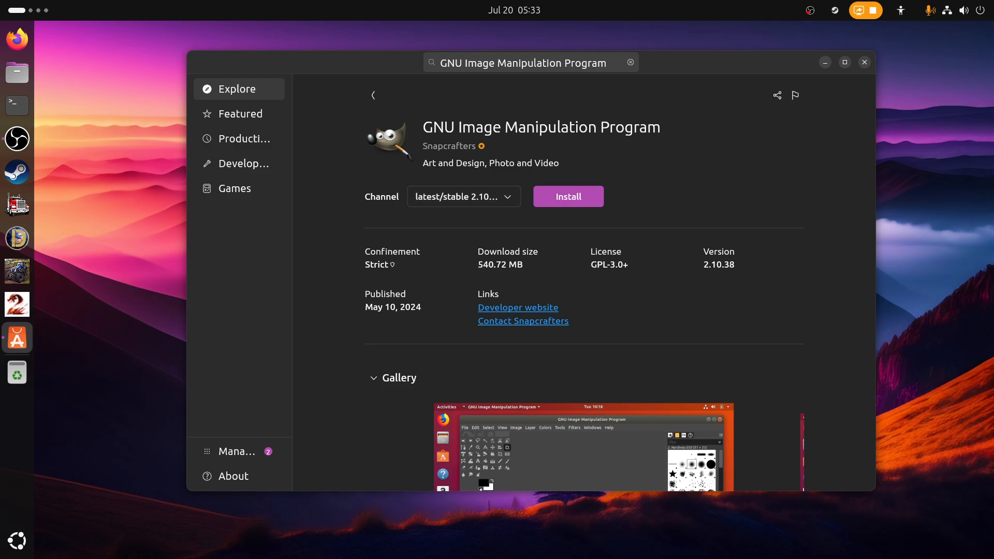
Start installing GIMP, bringing up the password authentication prompt
left_click(463, 196)
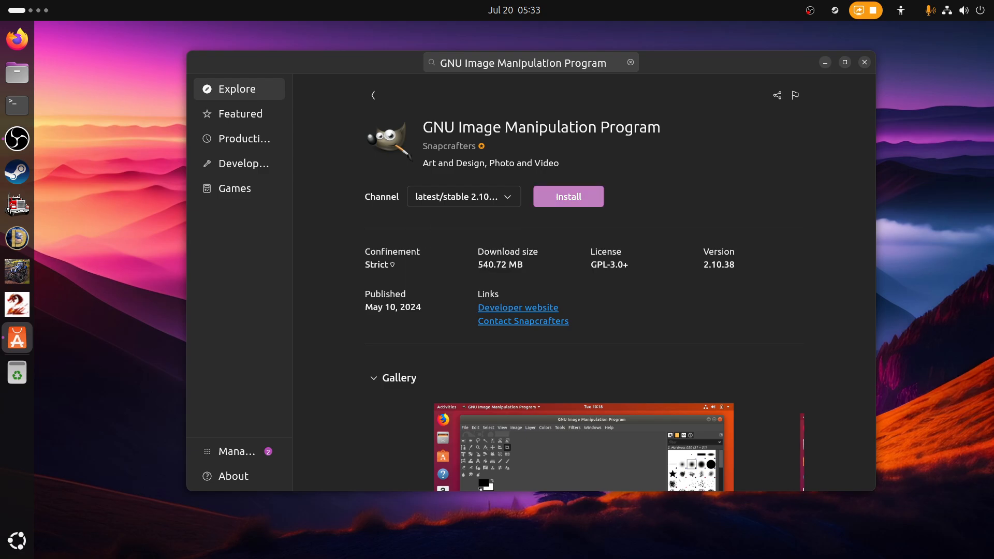
left_click(567, 196)
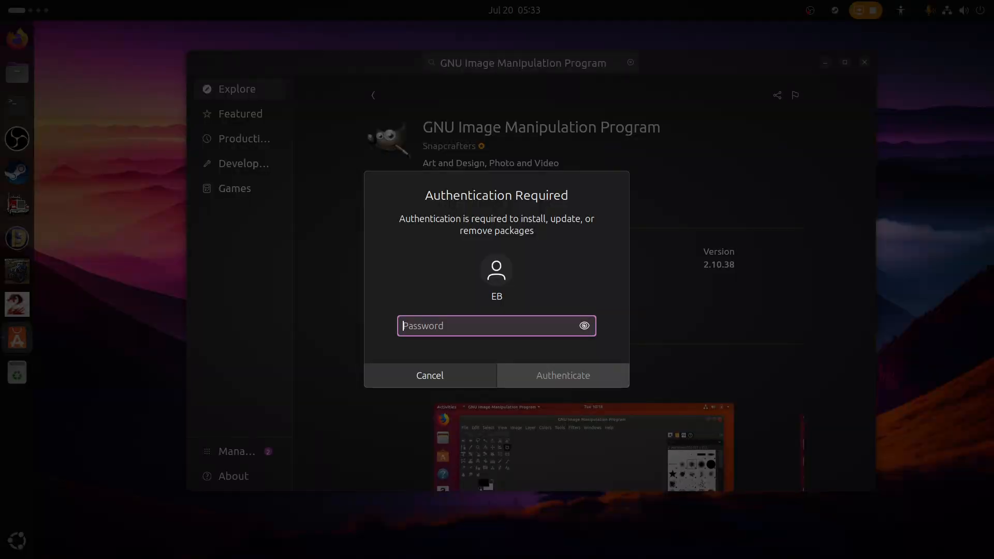
Authenticate with the password so the GIMP installation proceeds
left_click(561, 374)
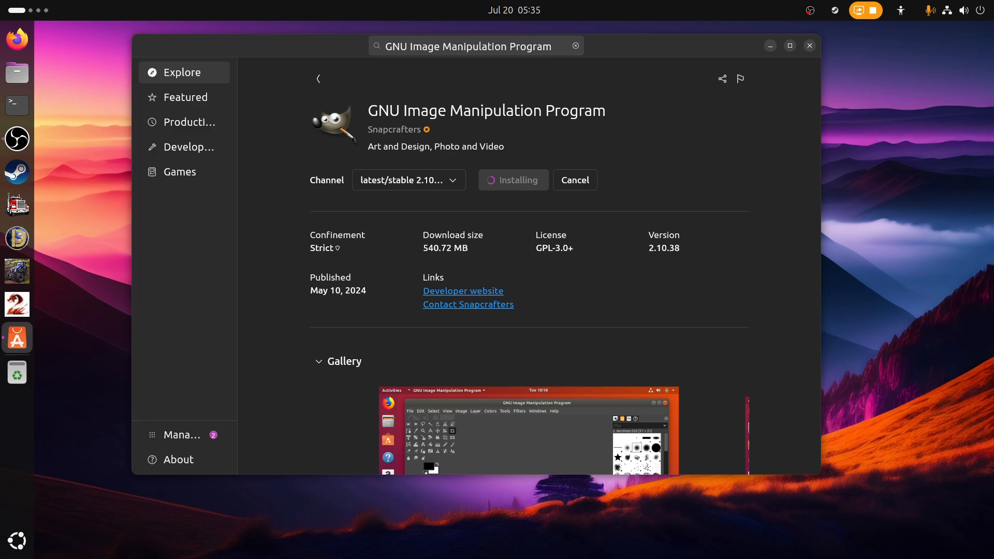
mouse_move(17, 203)
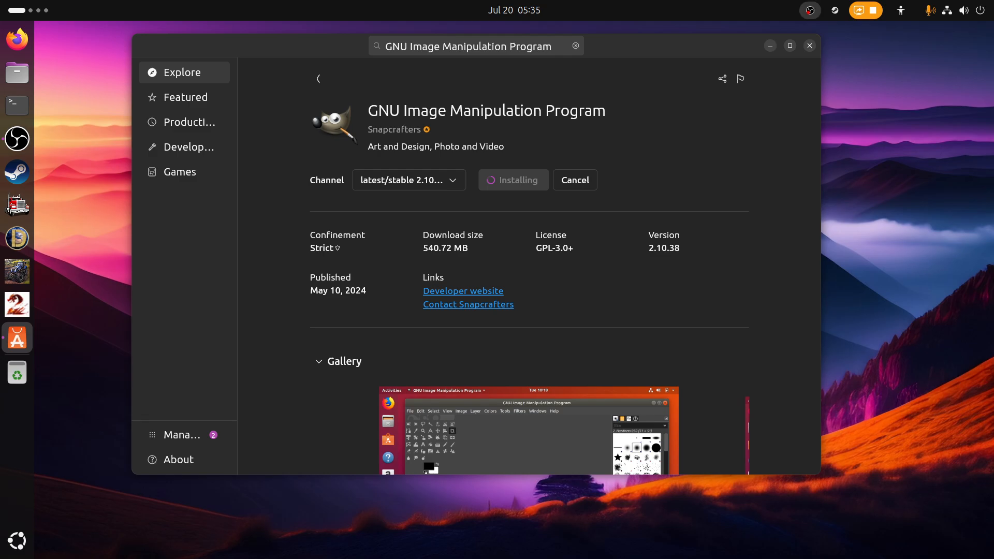
Bring up the Steam library from the tray icon to look over the installed games
left_click(809, 11)
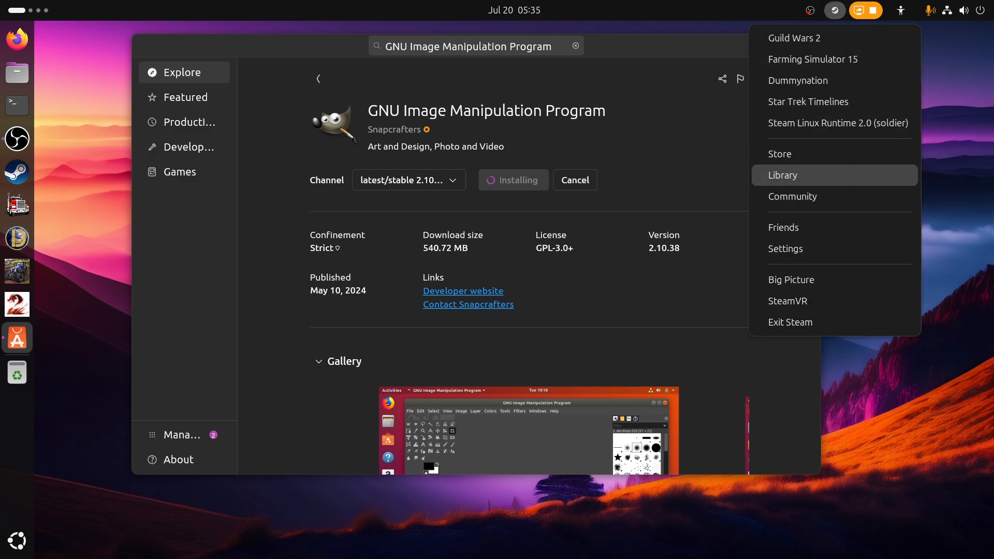
left_click(782, 175)
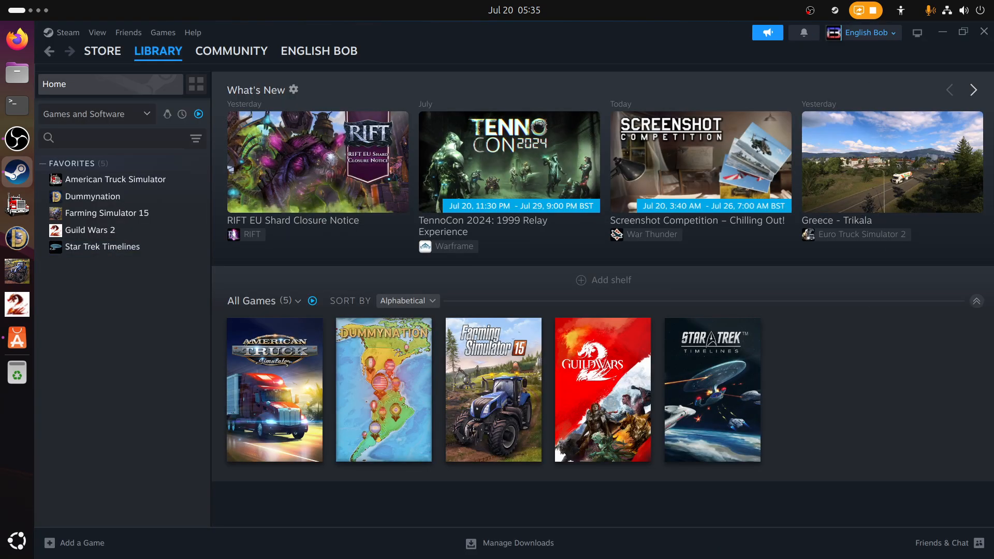
mouse_move(712, 391)
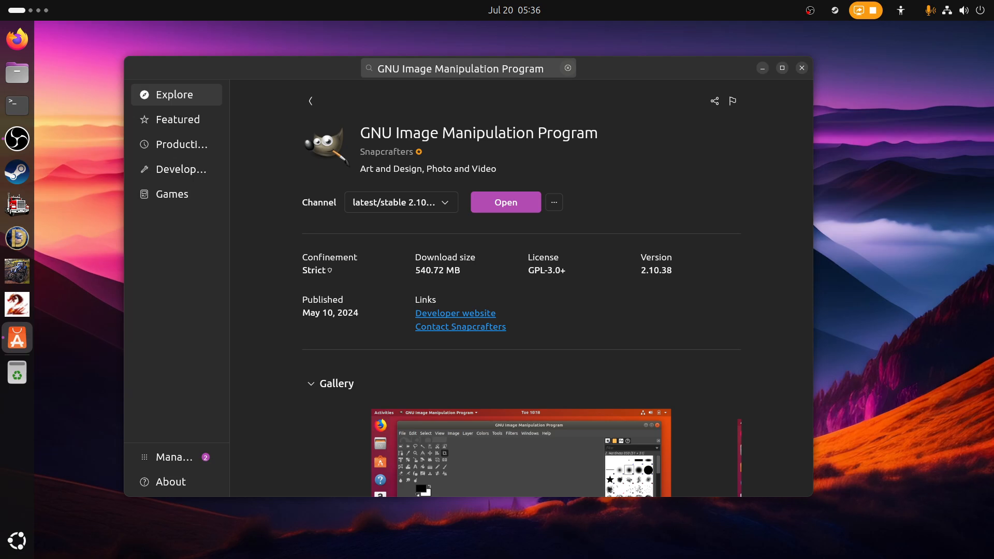
Search for 'vlc', go to the VLC page and install it
left_click(567, 68)
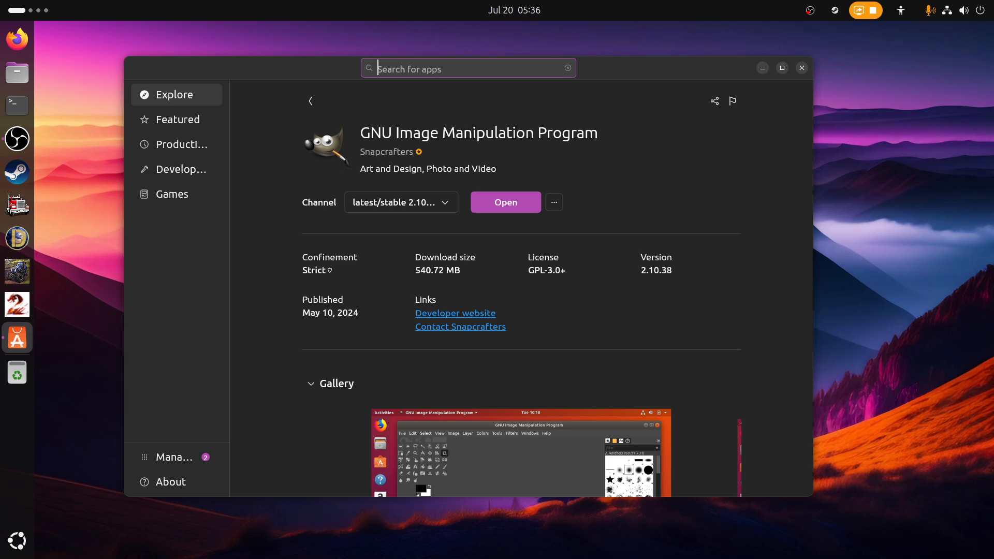
type("vlc")
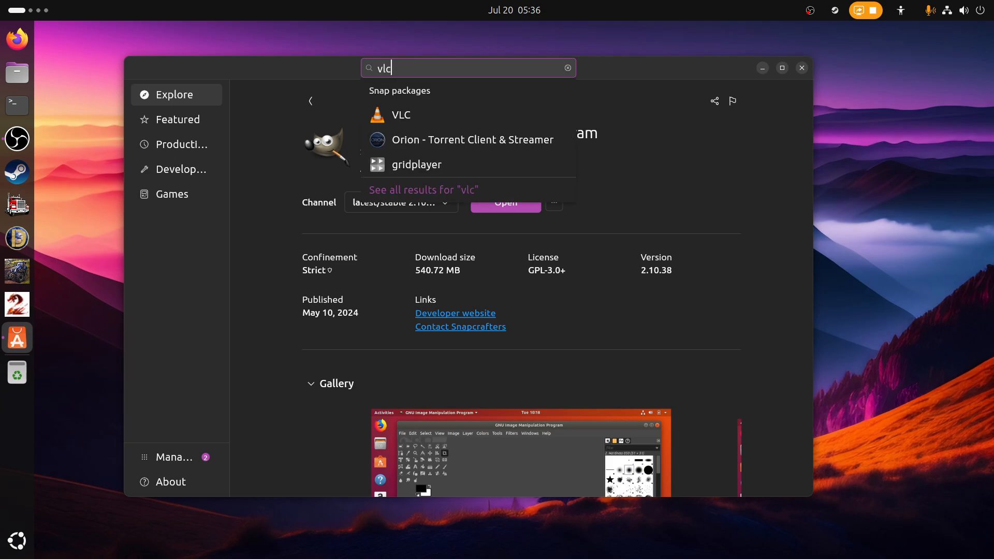
left_click(400, 115)
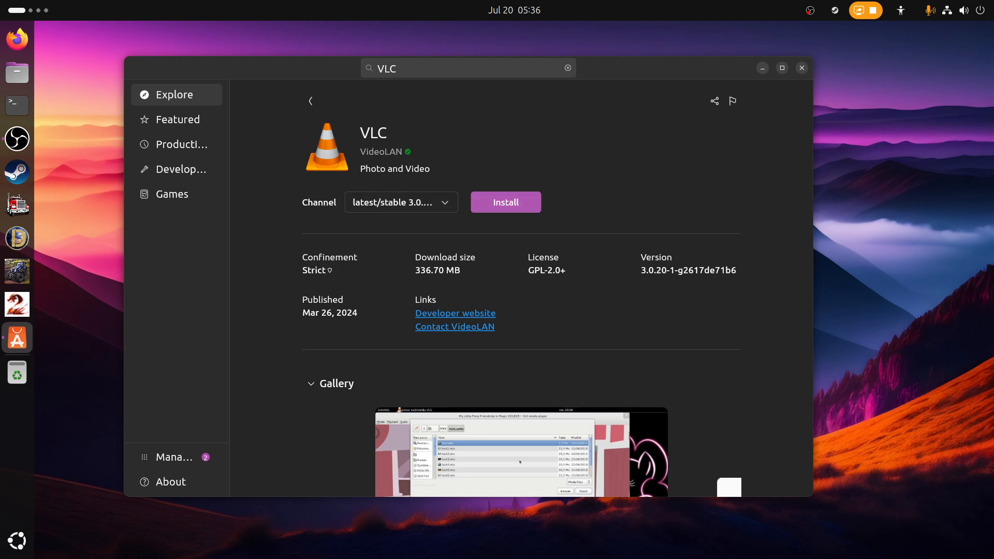
left_click(506, 202)
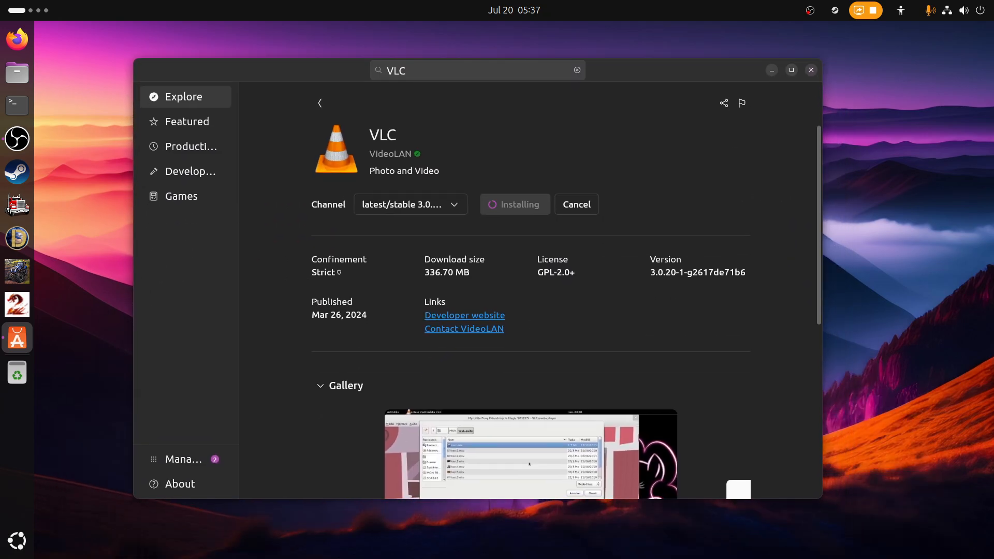
scroll("down", 3)
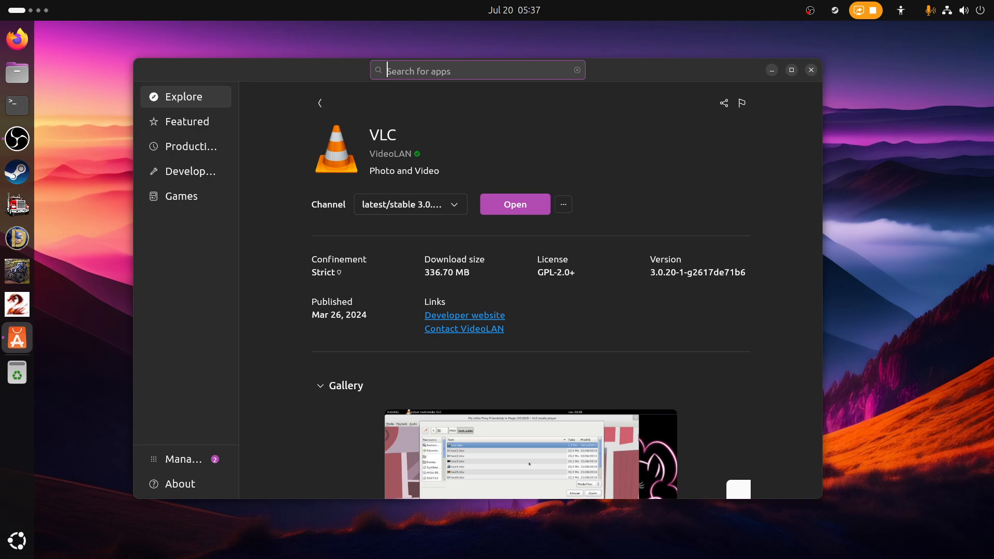
Search for 'discord', go to the Discord page and start its installation
type("disco")
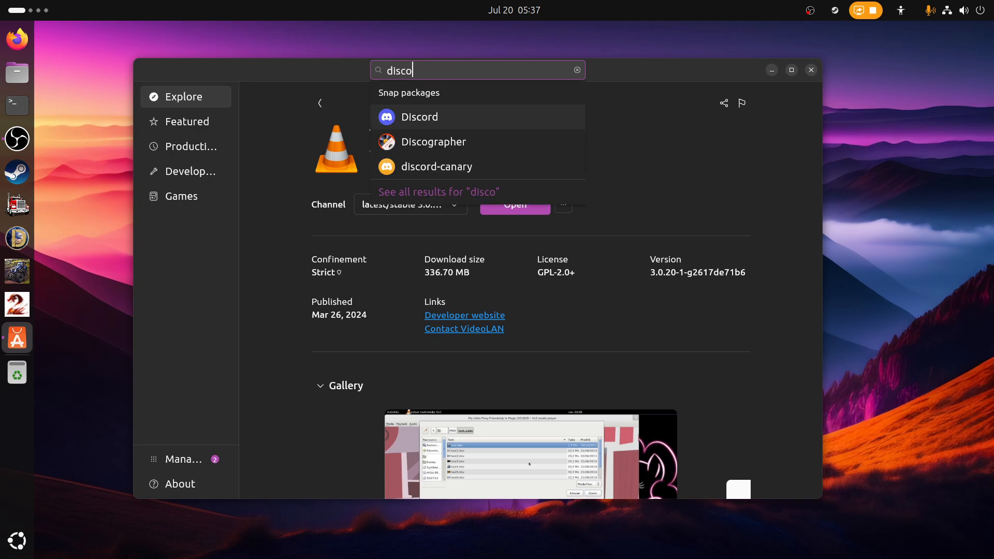
type("rd")
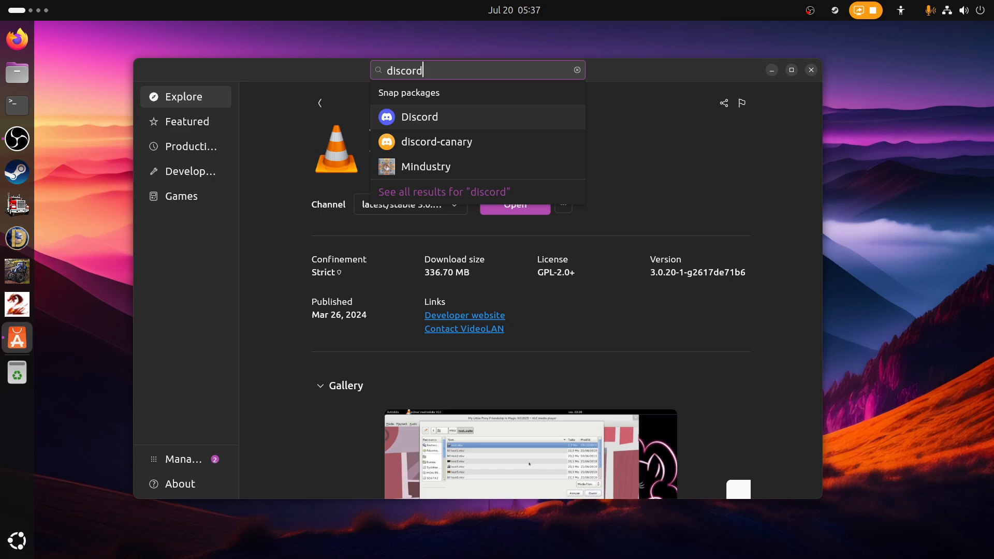
left_click(418, 117)
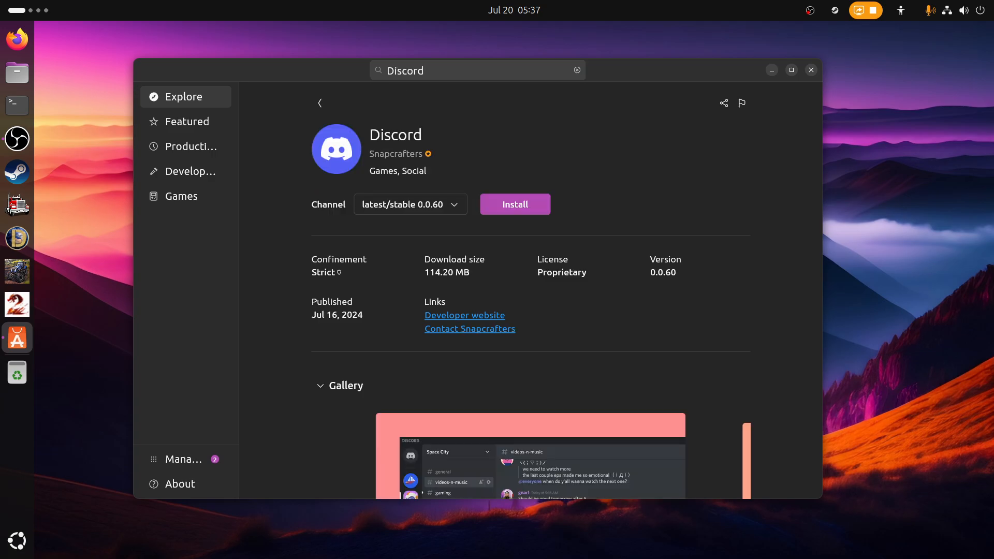
left_click(514, 204)
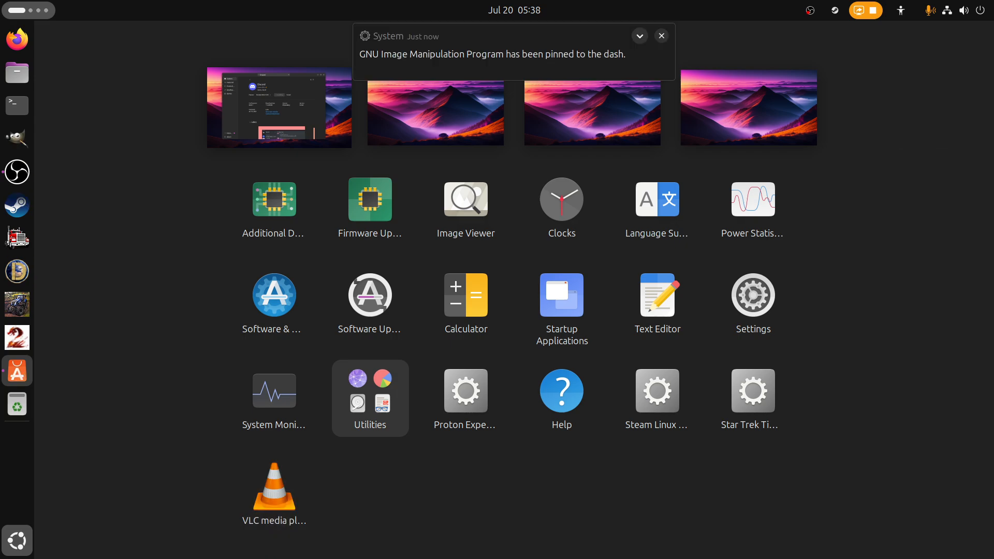
Pin VLC media player to the dock from the app grid
right_click(273, 488)
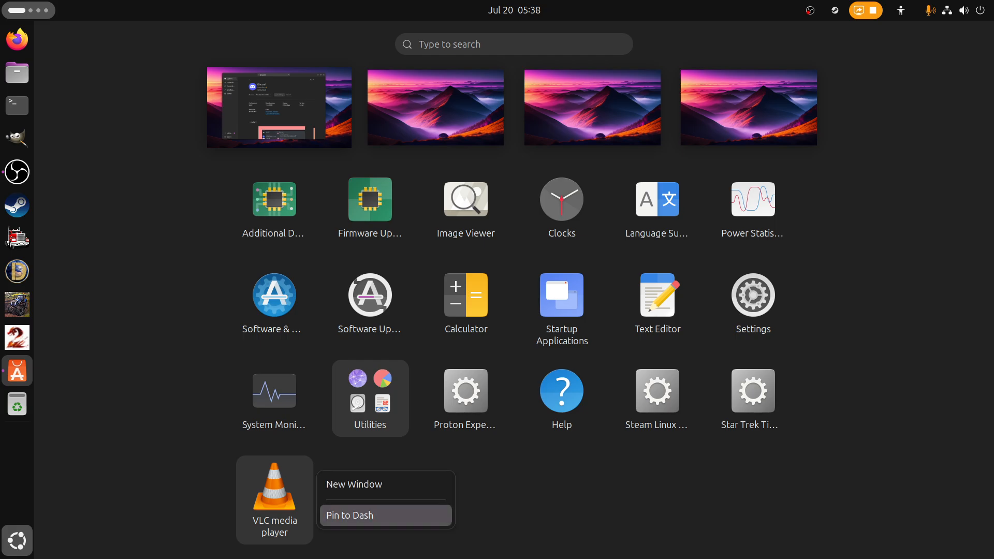
left_click(349, 515)
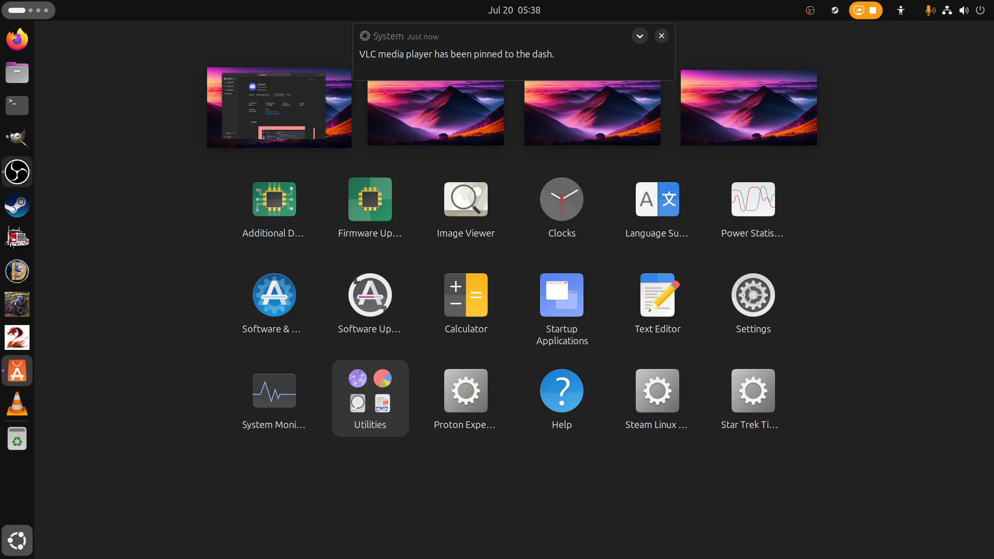
Launch the newly installed Discord app from the app grid
left_click(660, 35)
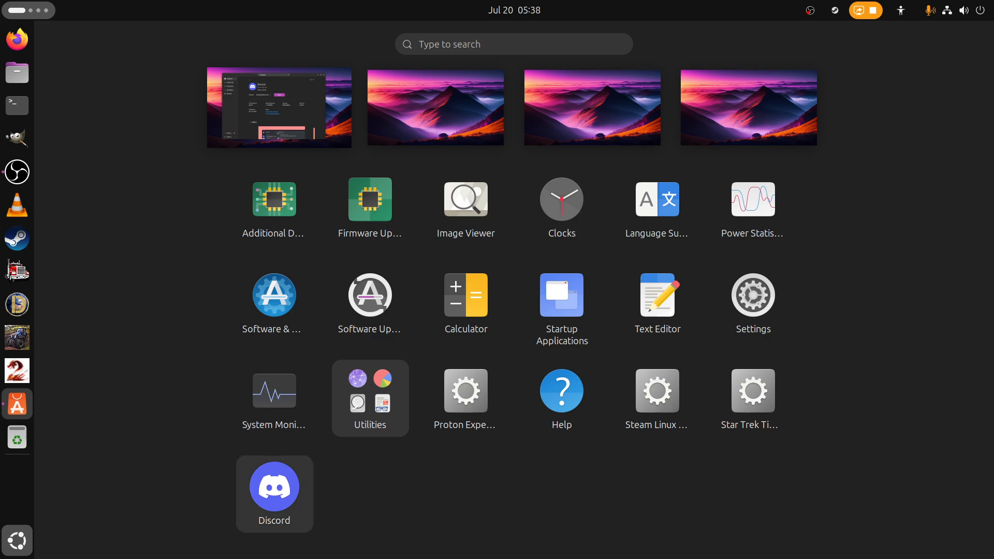
left_click(274, 494)
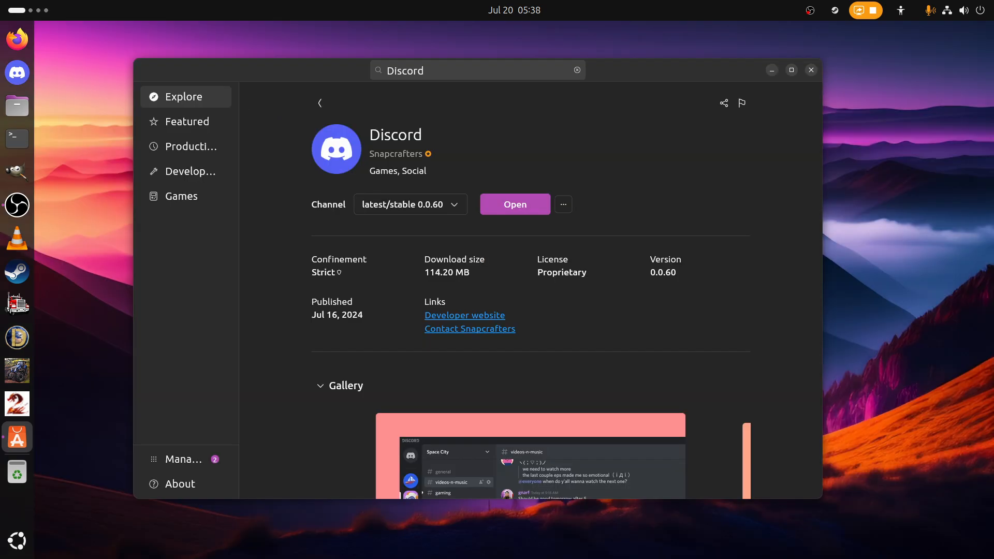
Close the App Center window and reopen it from the dock
left_click(810, 69)
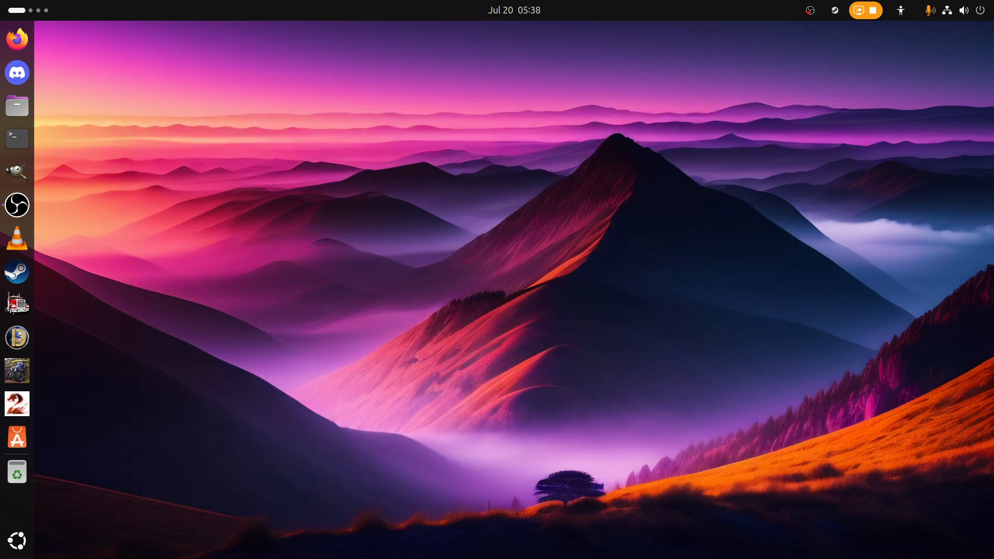
left_click(18, 38)
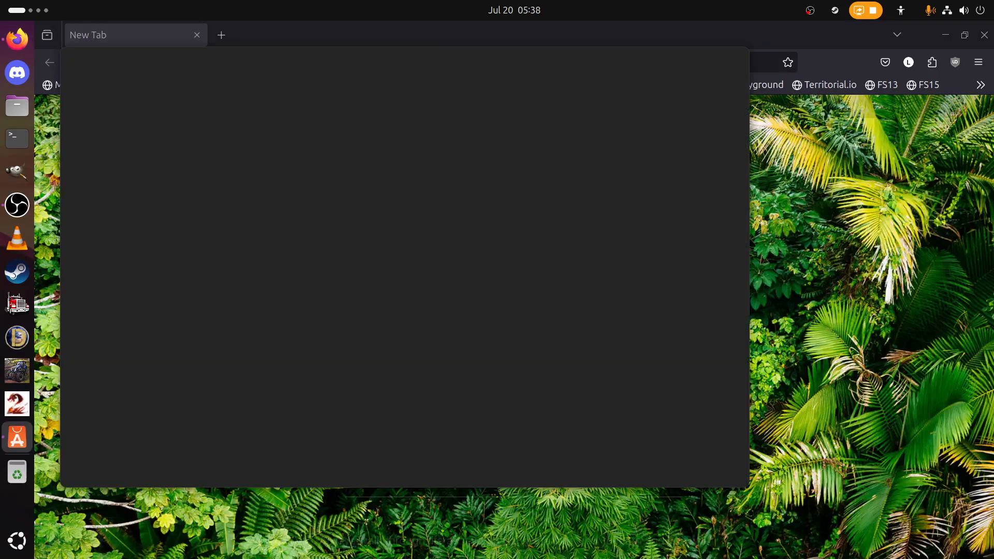
Search the App Center for 'google chrome', find no package, and switch to Firefox
left_click(17, 437)
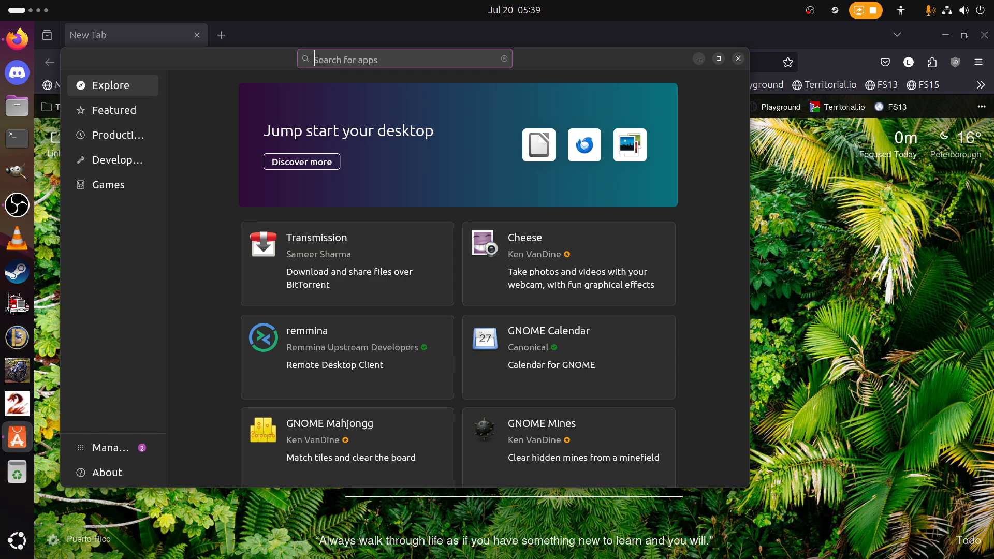
type("google chr")
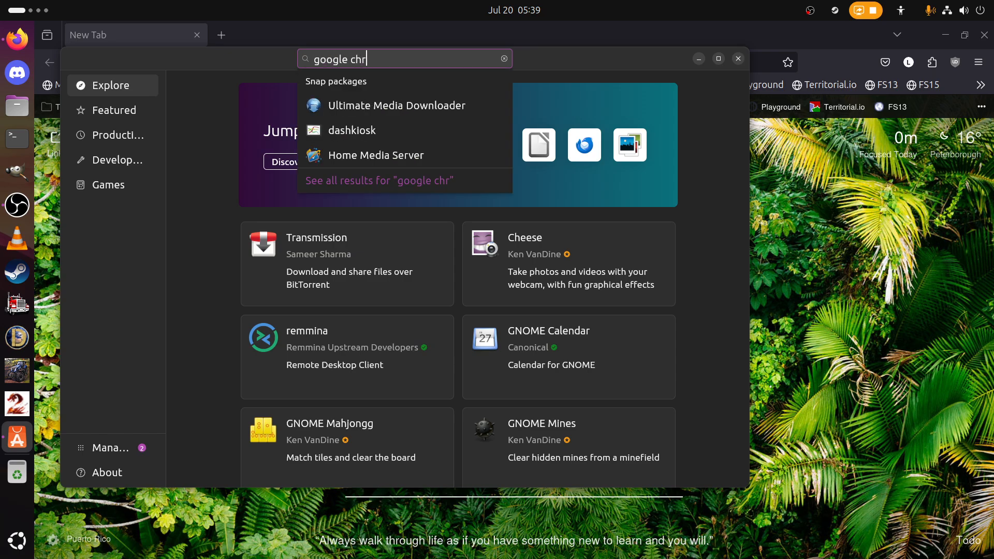
type("ome")
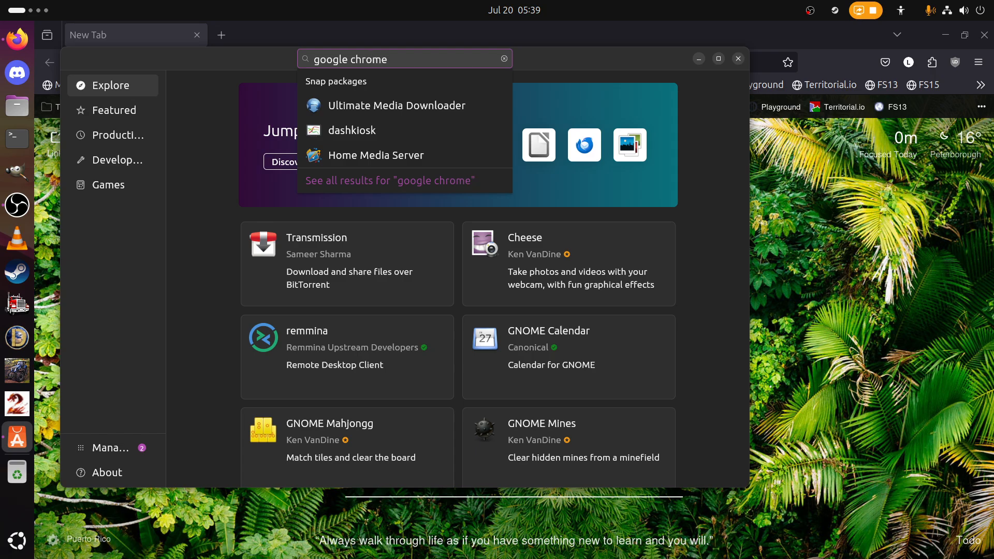
mouse_move(396, 105)
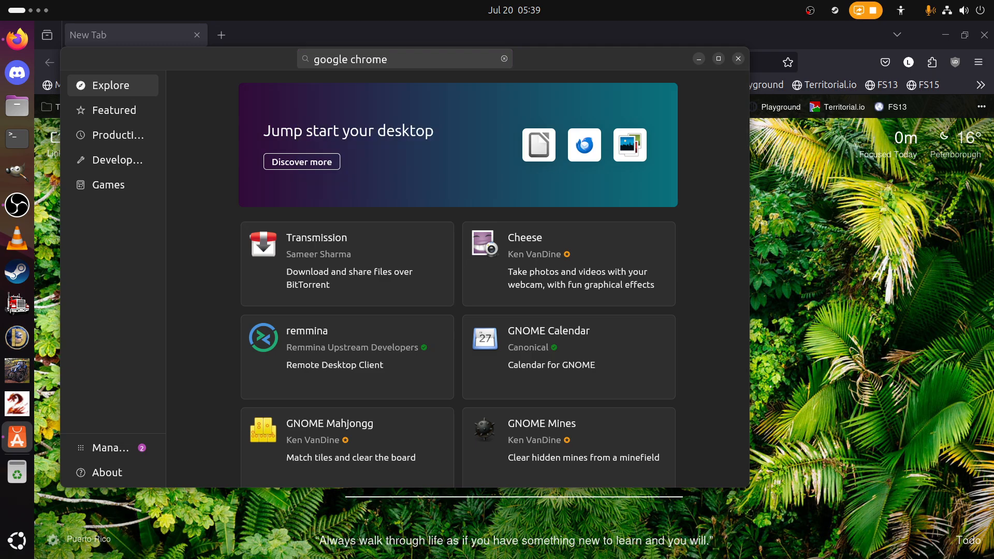
left_click(737, 58)
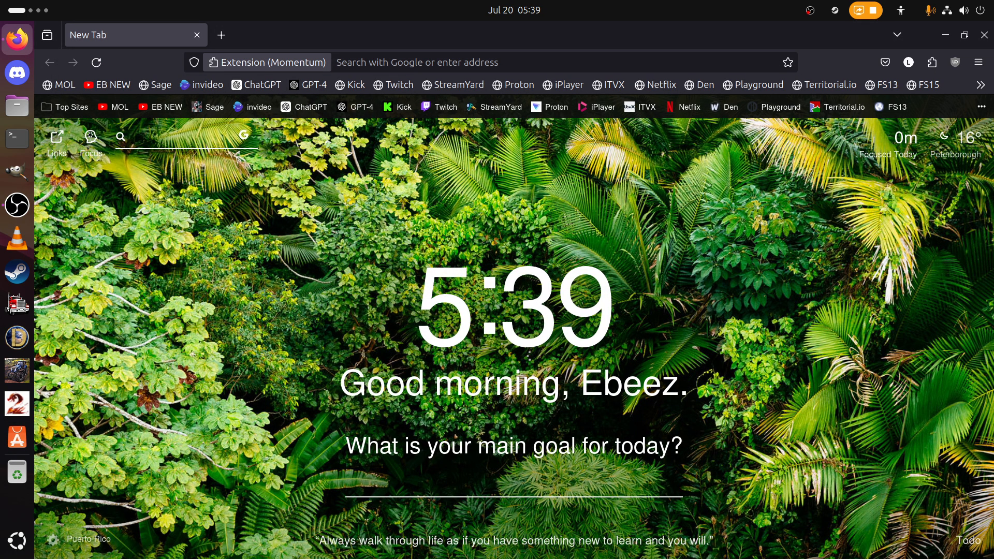
Run a Google search for 'google chrome' and look through the results
type("google chro")
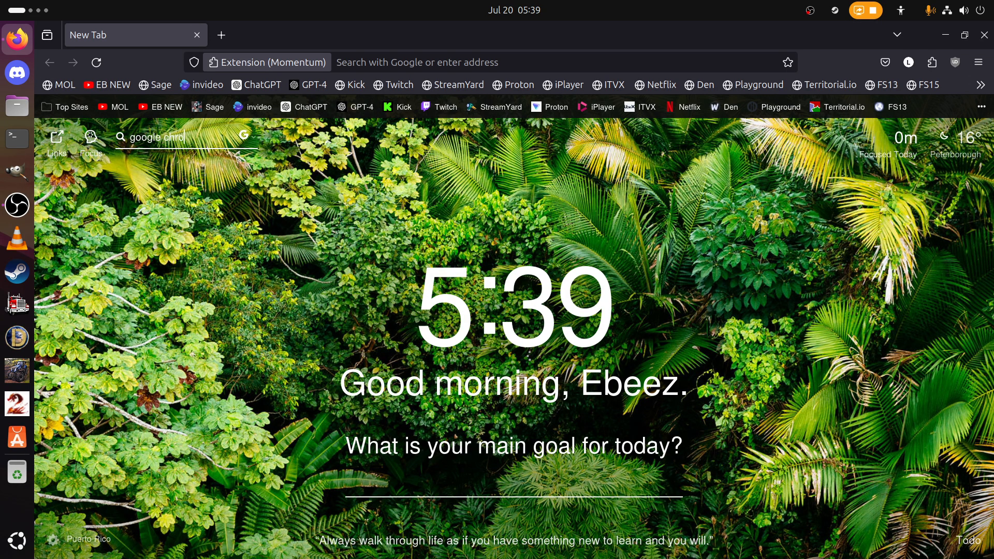
key("Return")
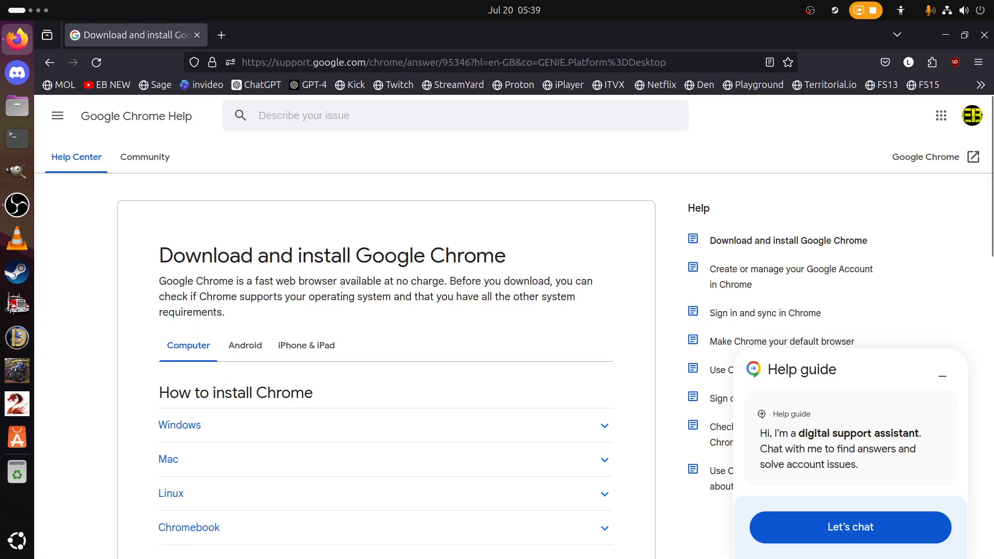
scroll("down", 3)
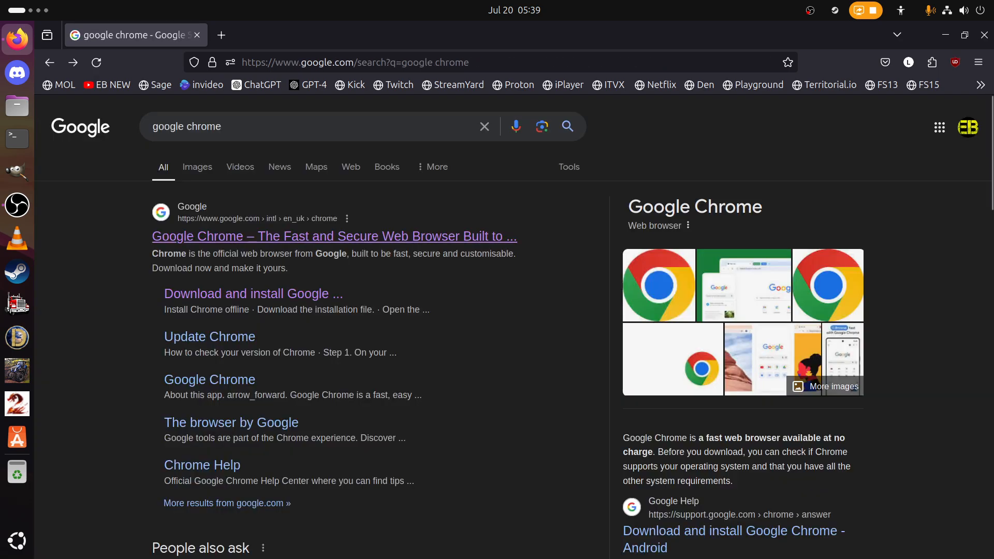
Download the 64-bit .deb Chrome installer from Google's site into the Downloads folder
left_click(335, 236)
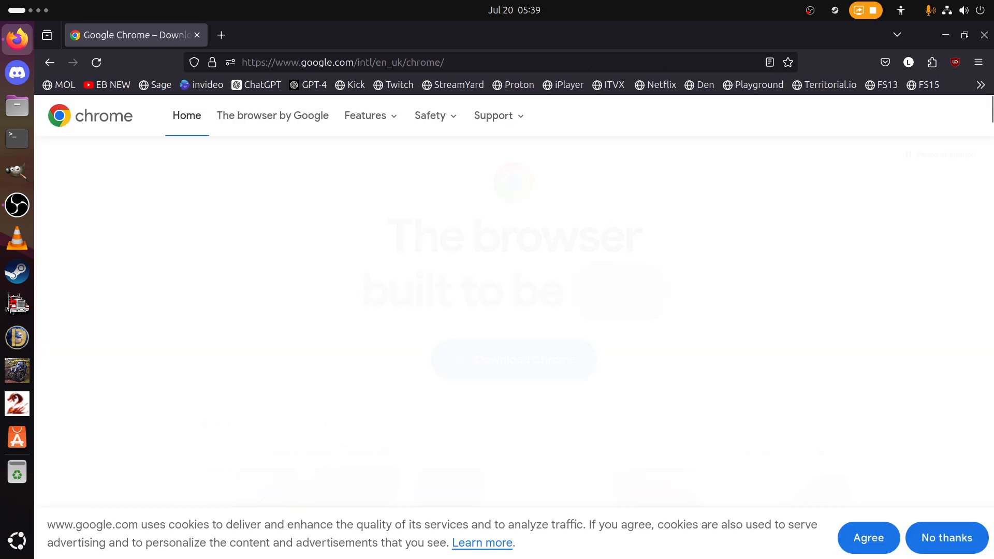
left_click(513, 359)
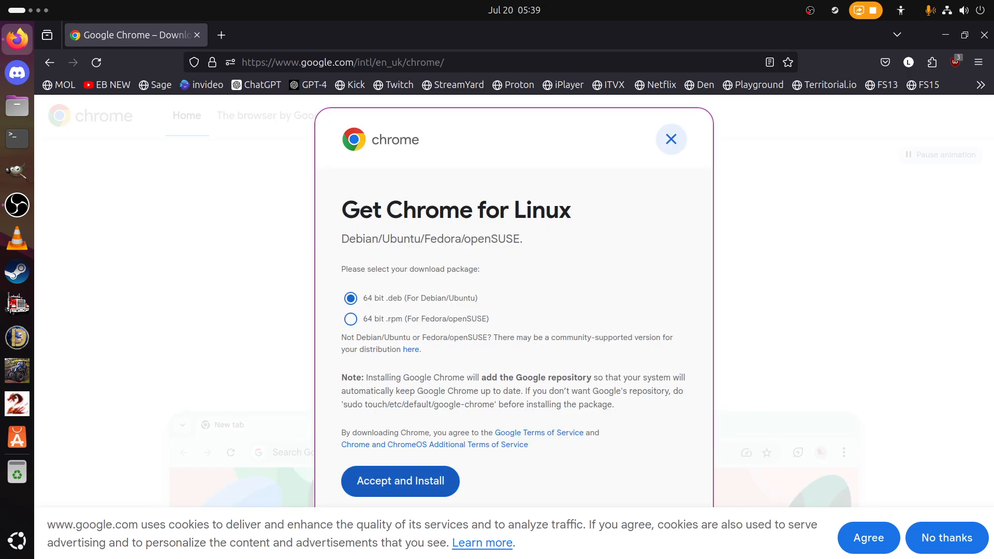
left_click(399, 481)
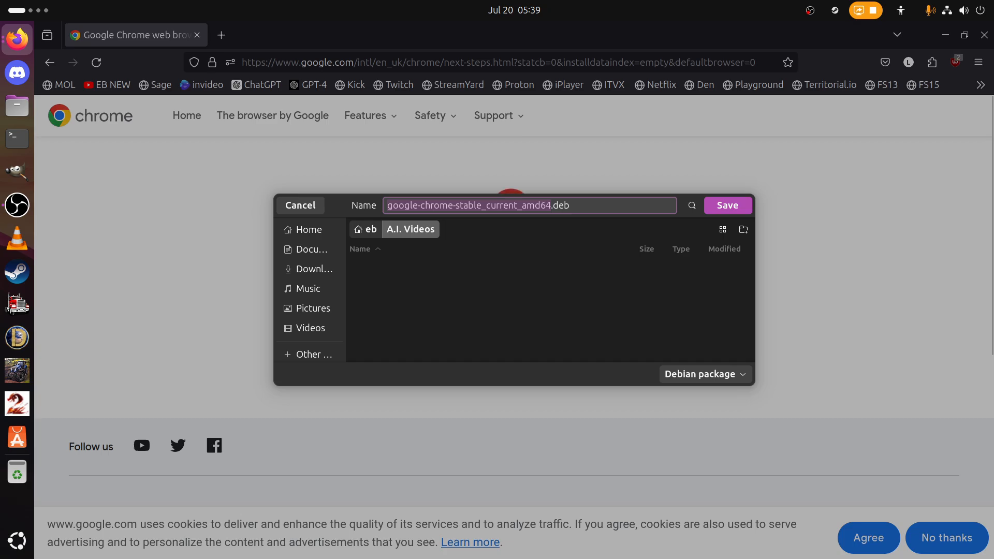
left_click(312, 269)
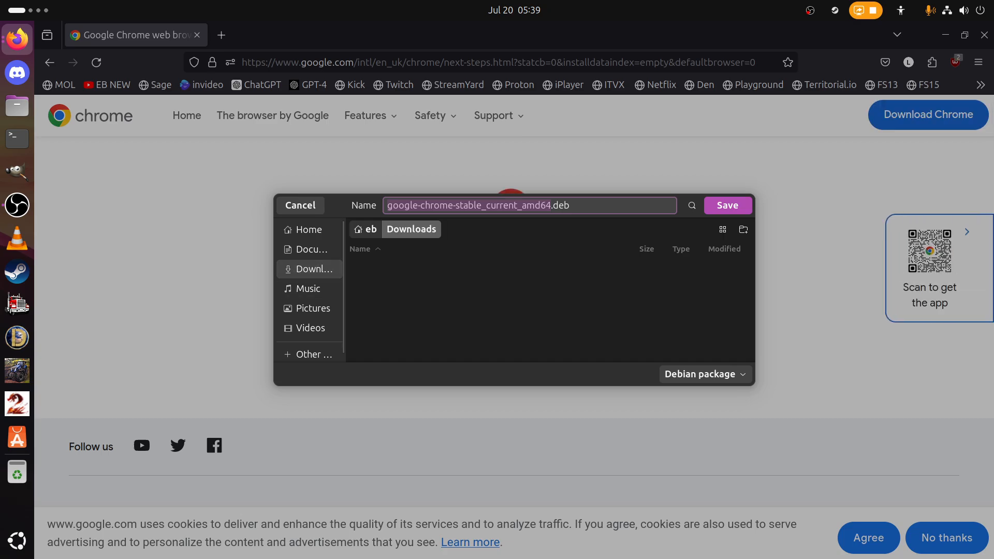
left_click(726, 205)
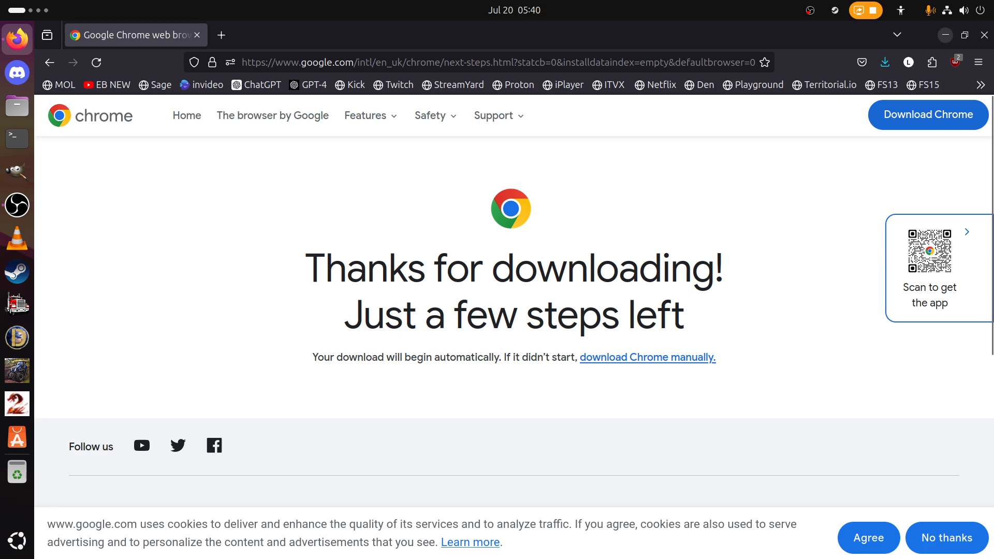
mouse_move(945, 35)
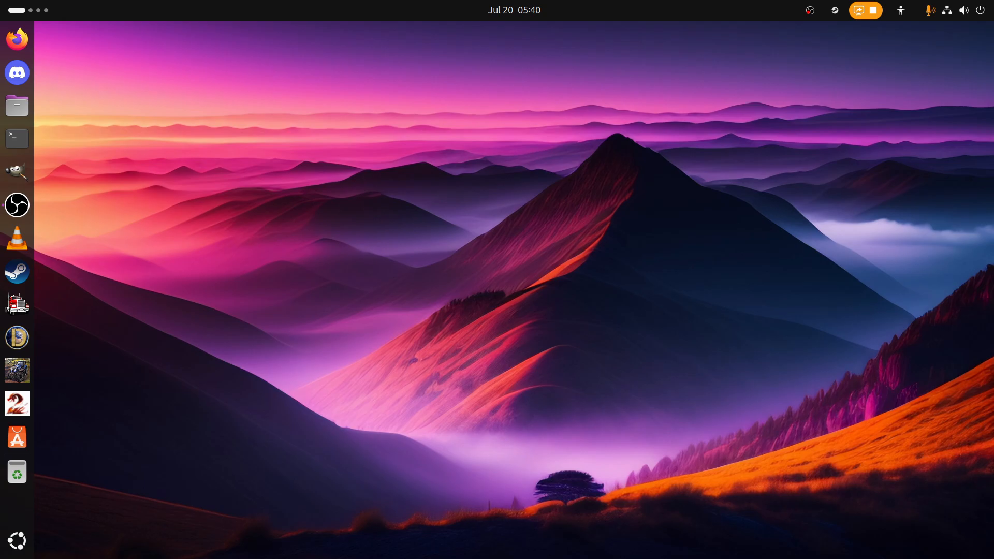
Attempt to open the Chrome .deb from Downloads, find no app handles it, and close Files
left_click(16, 105)
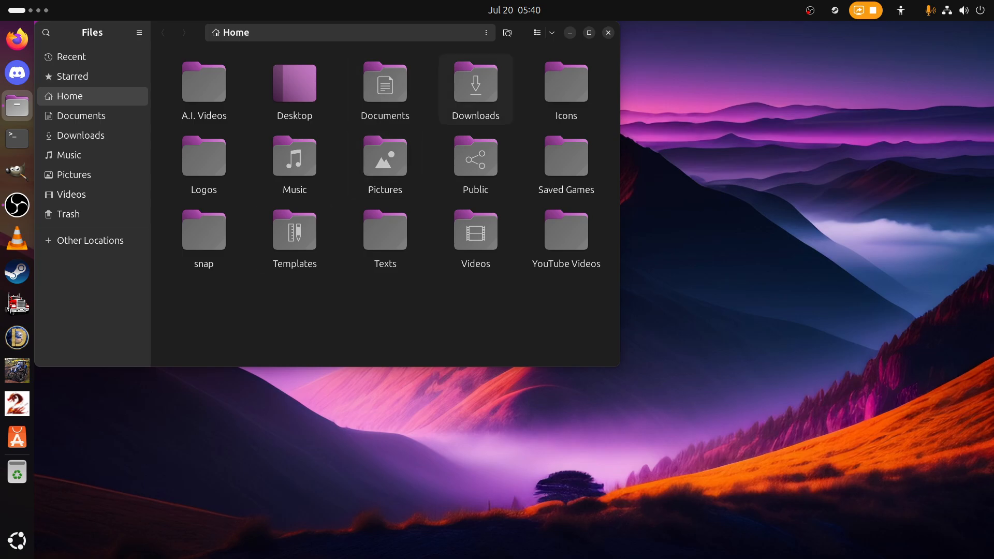
right_click(203, 83)
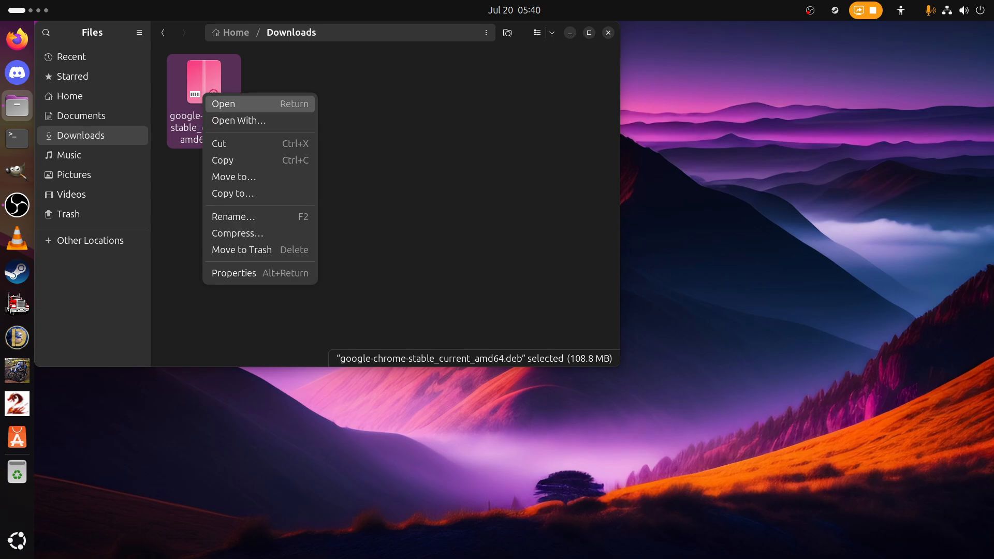
left_click(224, 104)
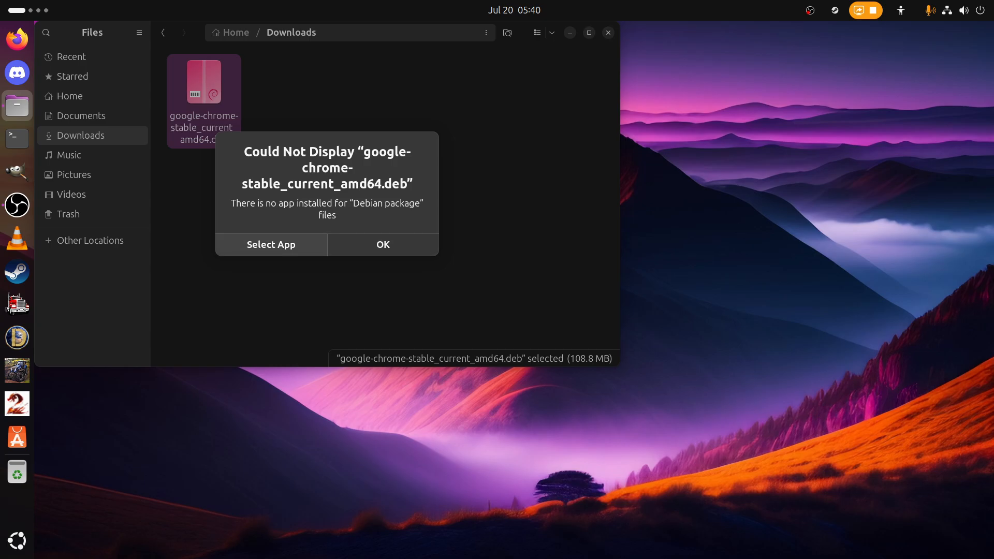
left_click(270, 244)
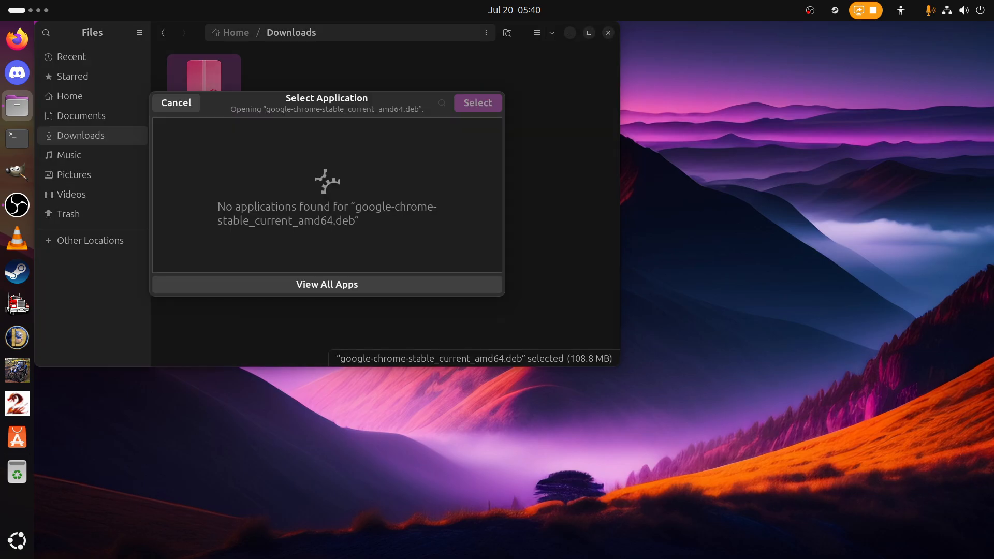
left_click(176, 103)
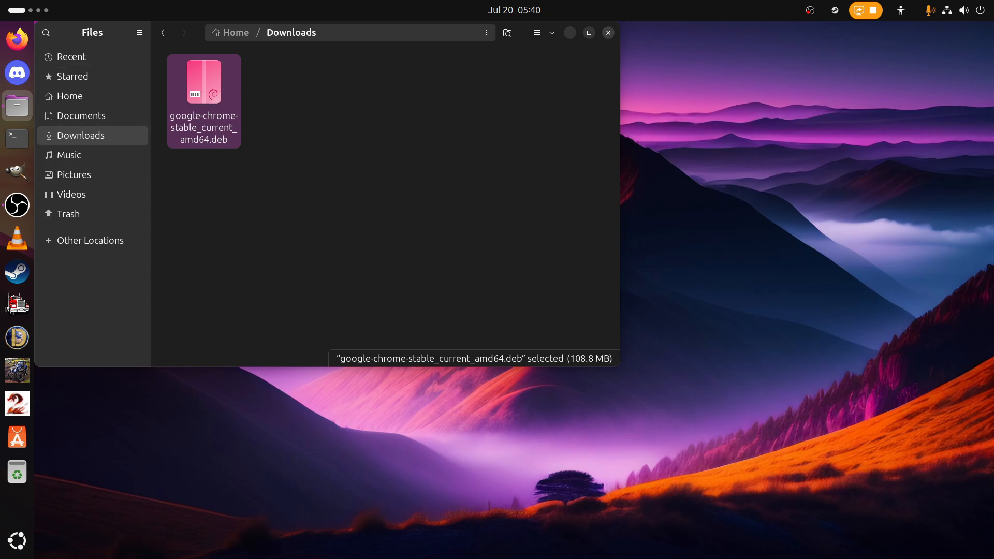
left_click(606, 32)
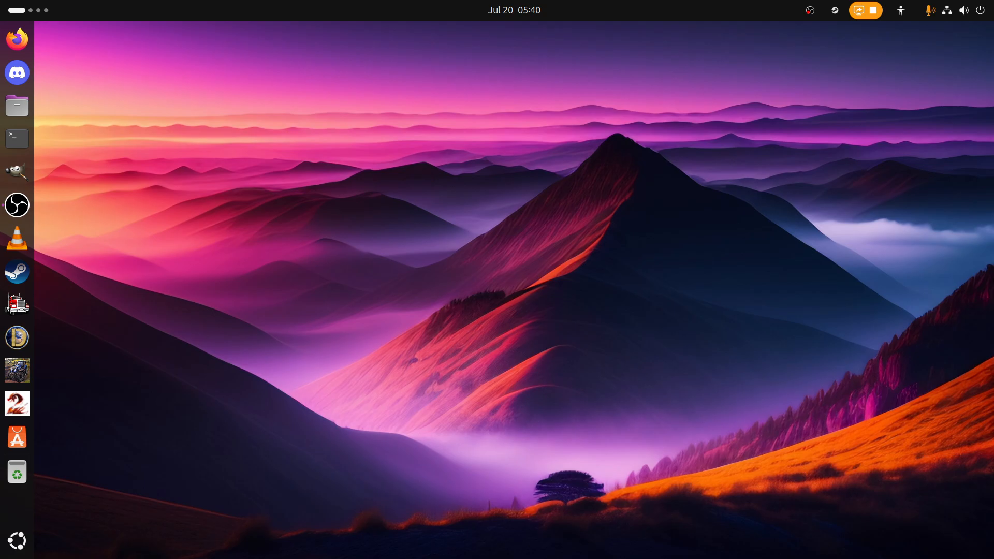
mouse_move(17, 138)
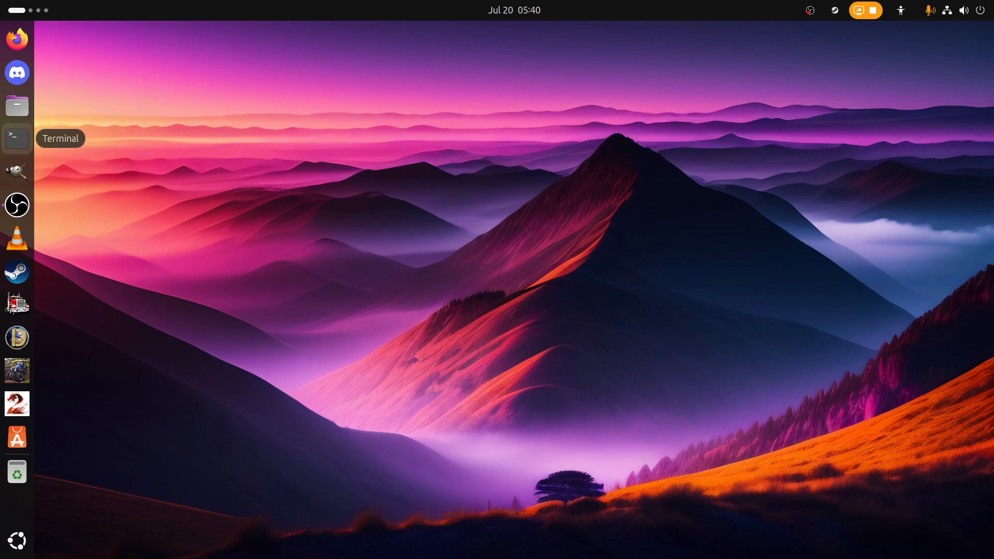
Run 'sudo apt install gdebi' in Terminal, authenticate, and answer y to install its dependencies
left_click(17, 138)
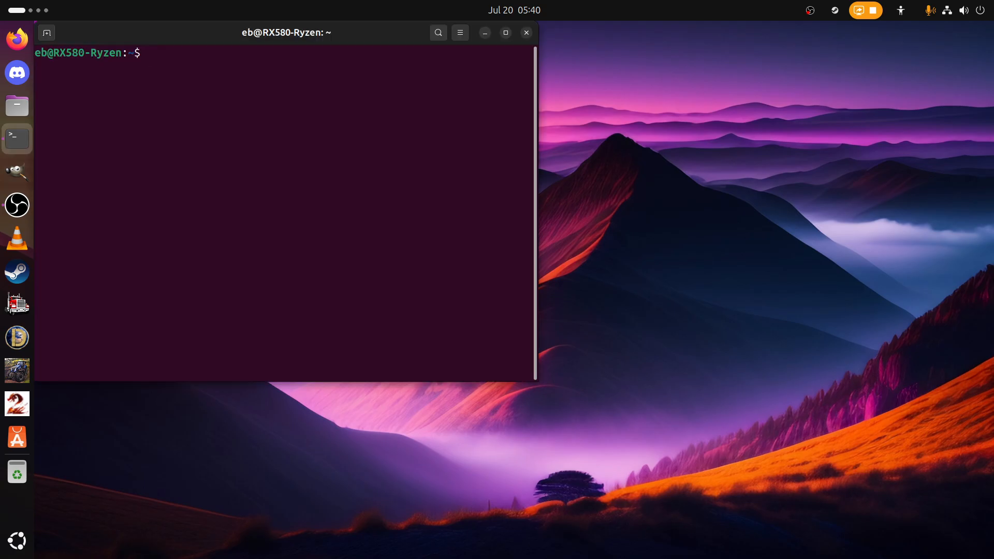
left_click_drag(285, 32, 457, 131)
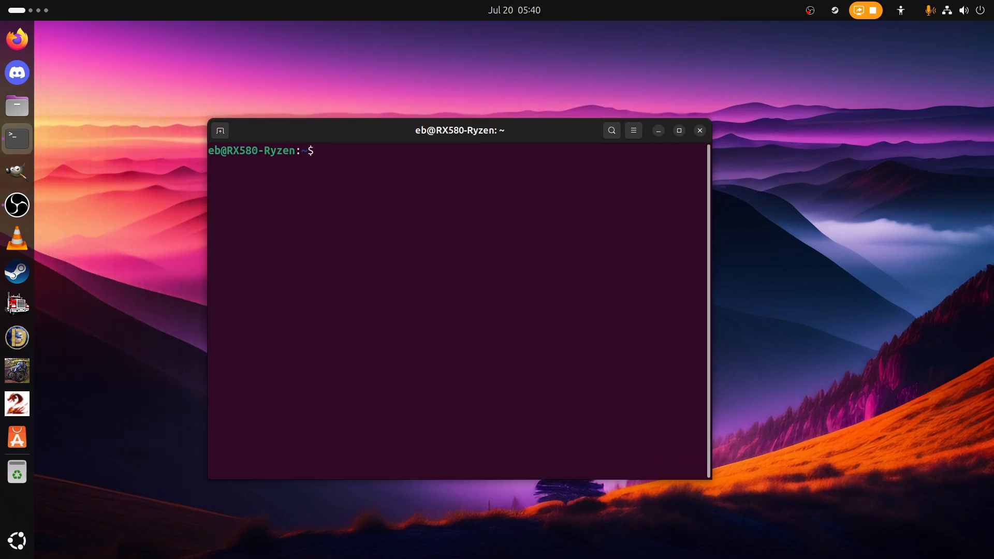
type("s")
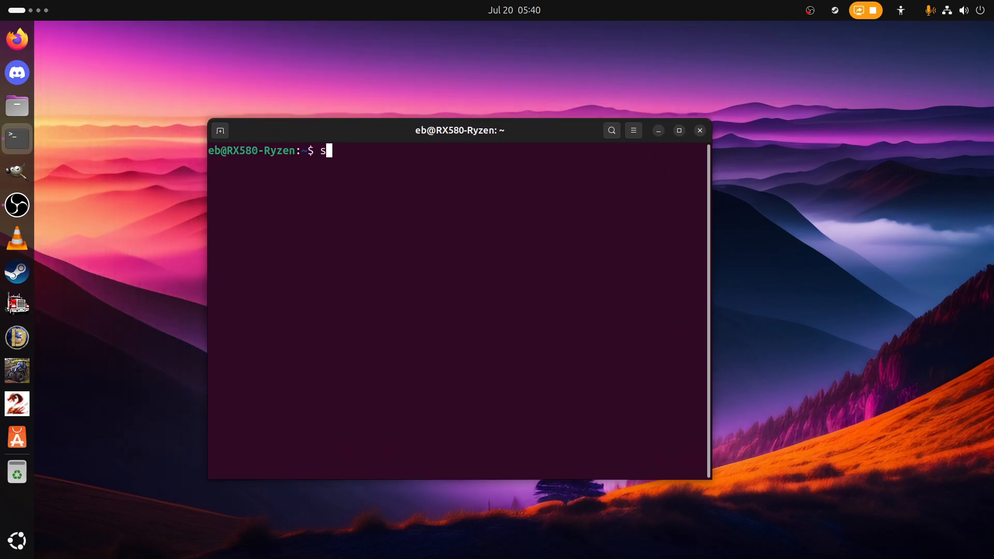
type("udo a")
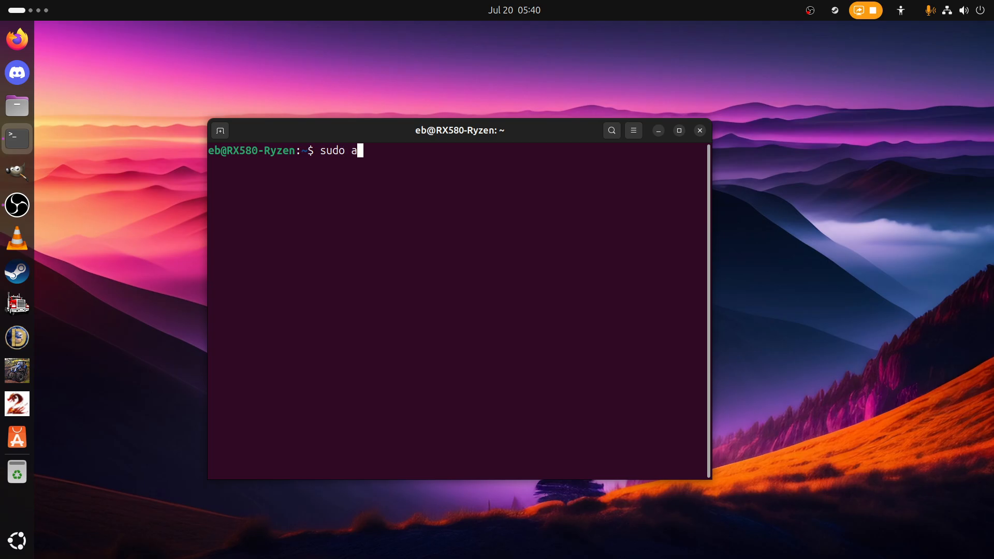
type("pt i")
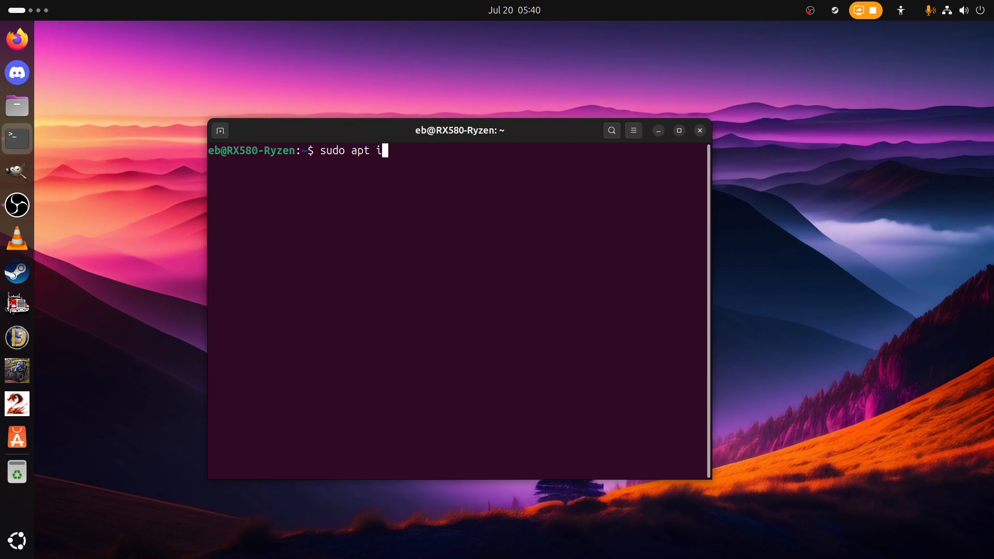
type("nstall")
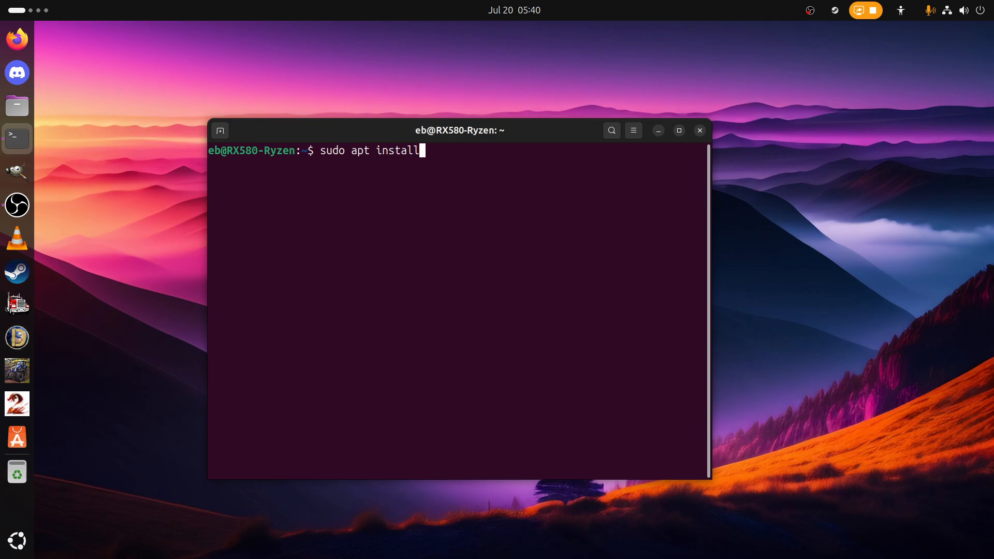
type("gdeb")
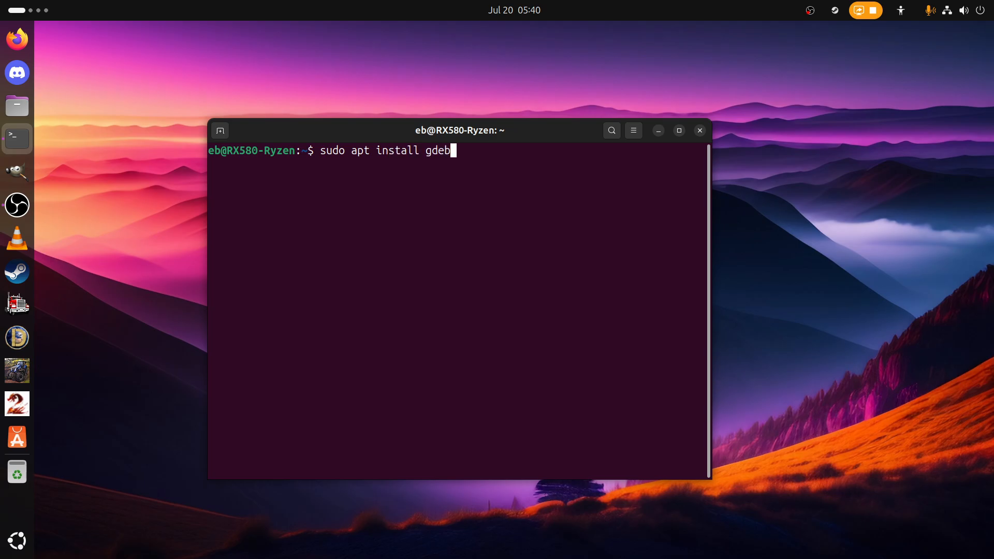
key("Return")
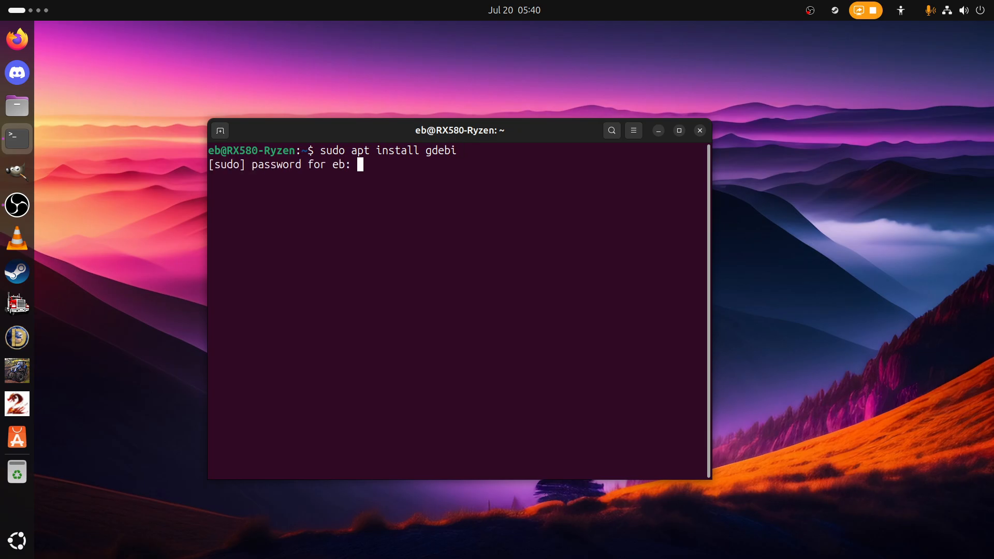
key("Return")
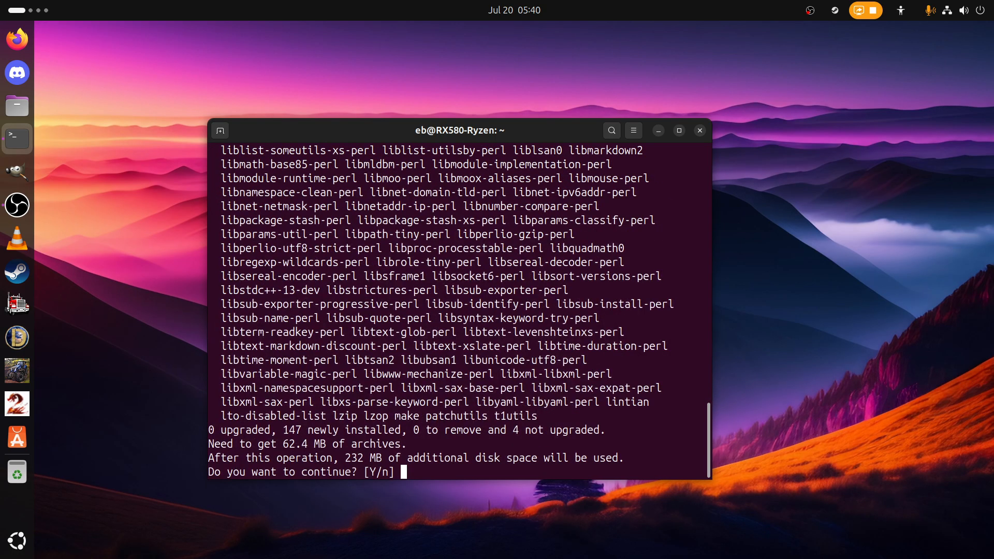
type("y")
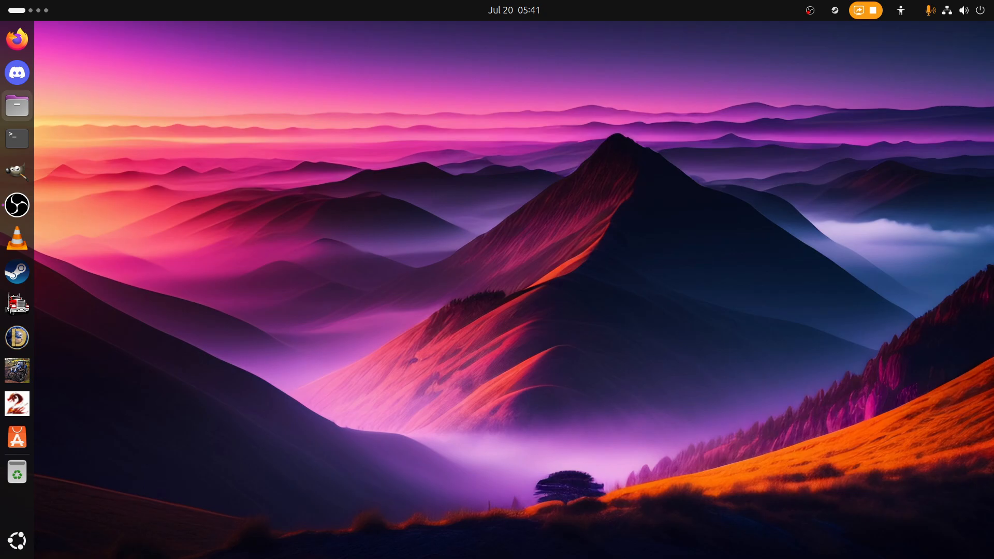
Open the Chrome .deb from Downloads in GDebi and start Install Package, authenticating with the password
left_click(18, 105)
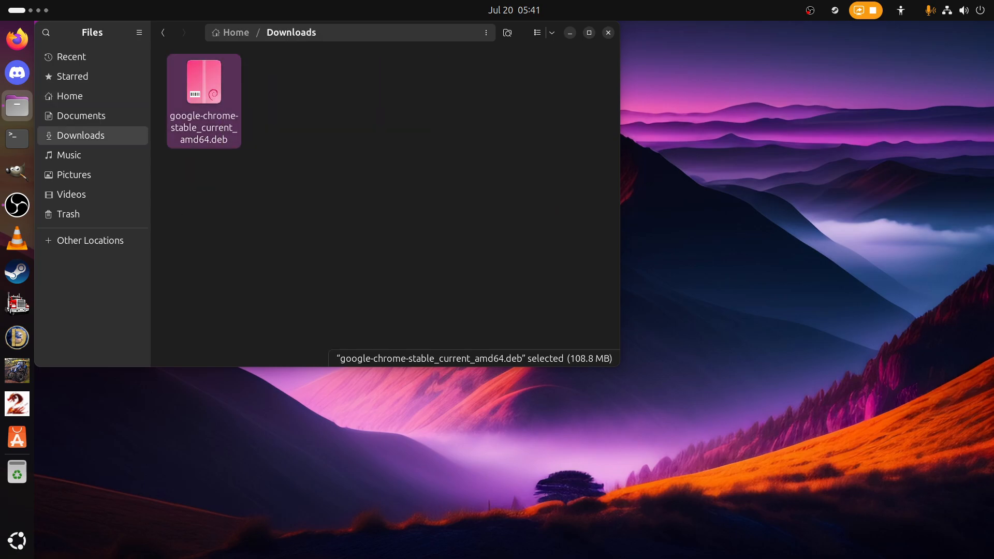
double_click(204, 81)
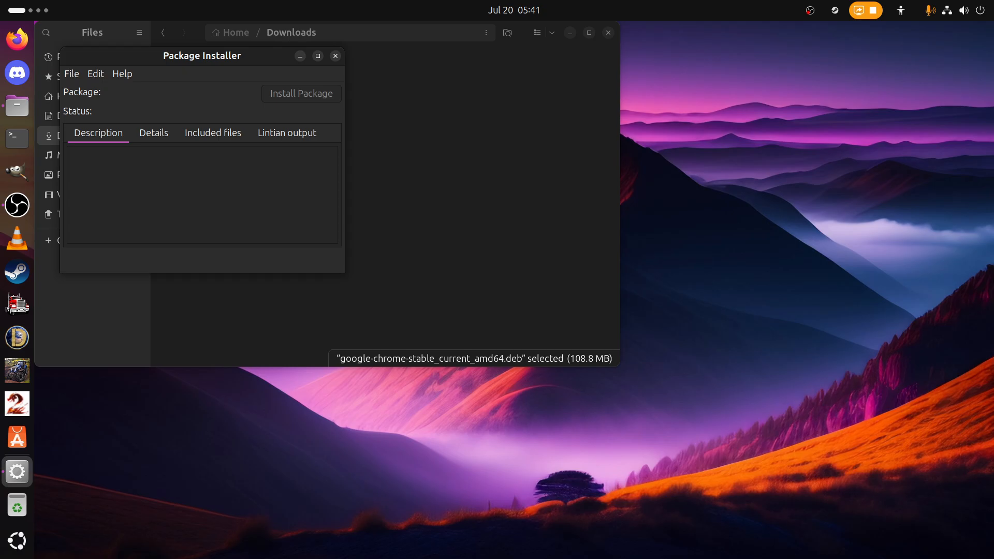
left_click(334, 56)
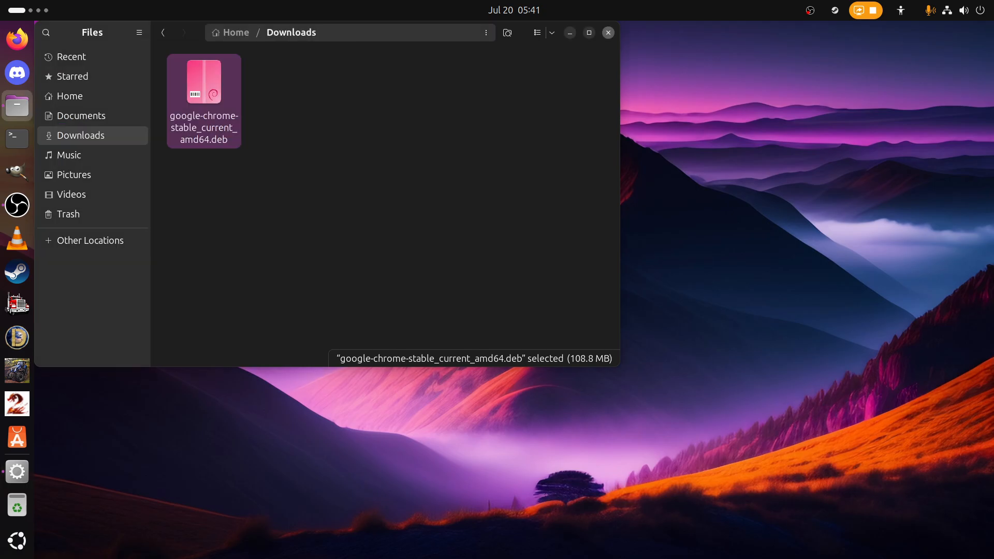
double_click(204, 81)
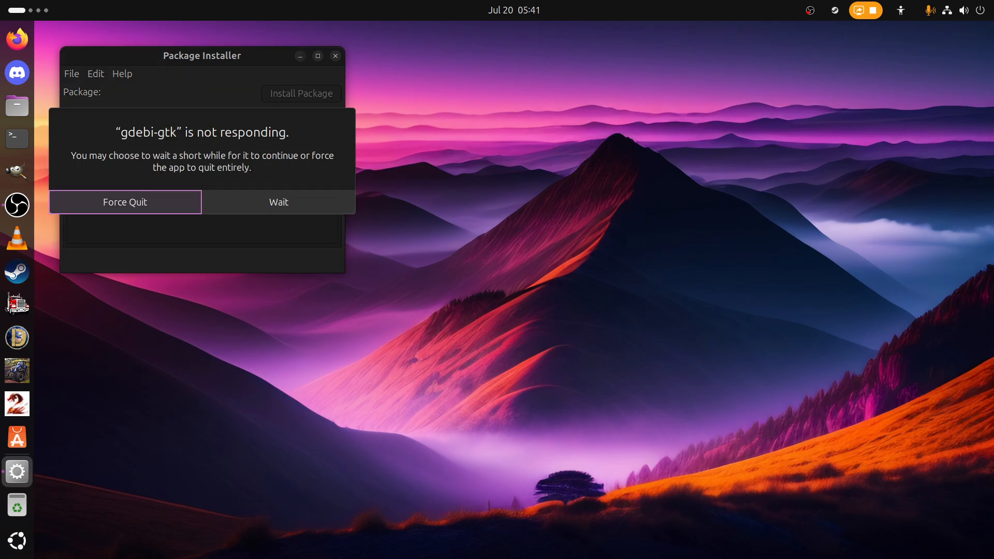
left_click(277, 202)
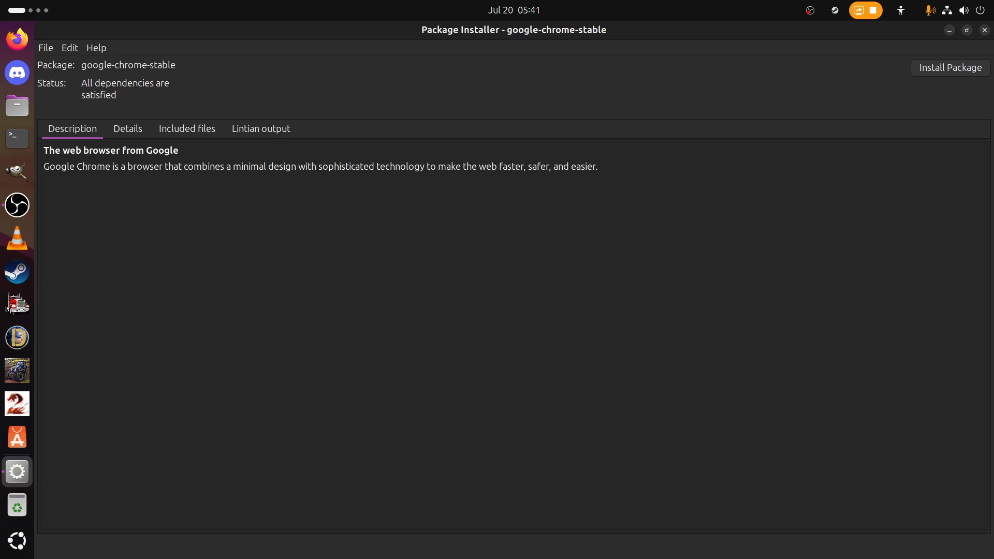
left_click(949, 67)
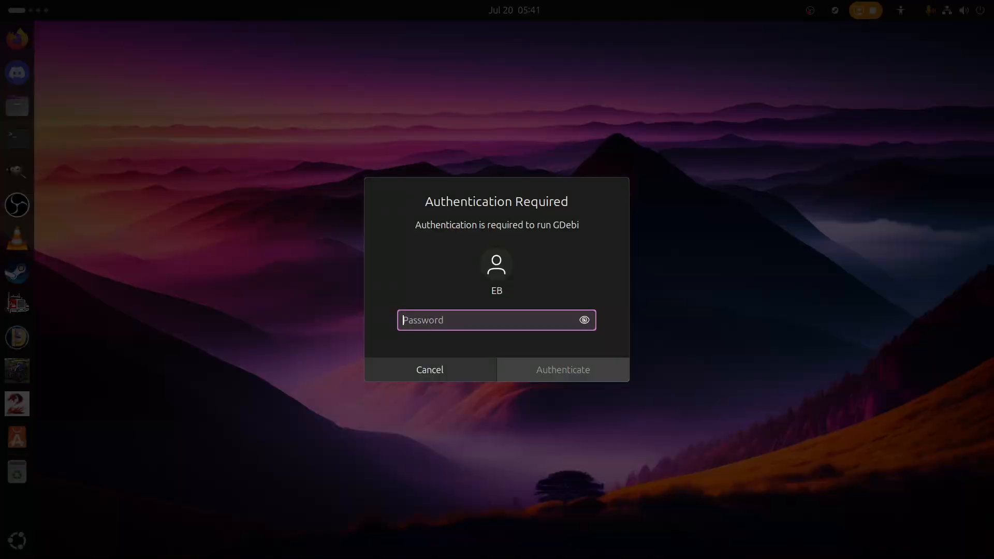
type("password")
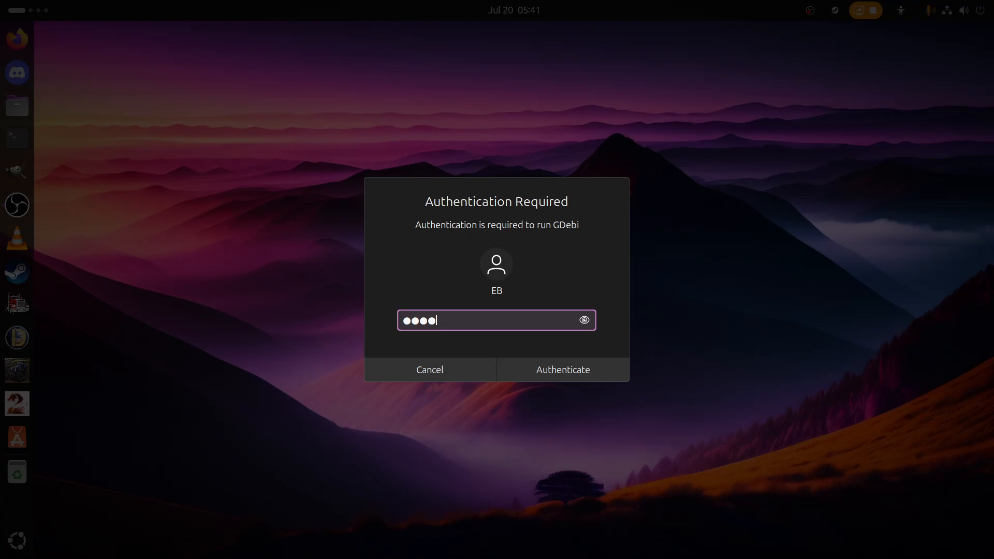
left_click(561, 369)
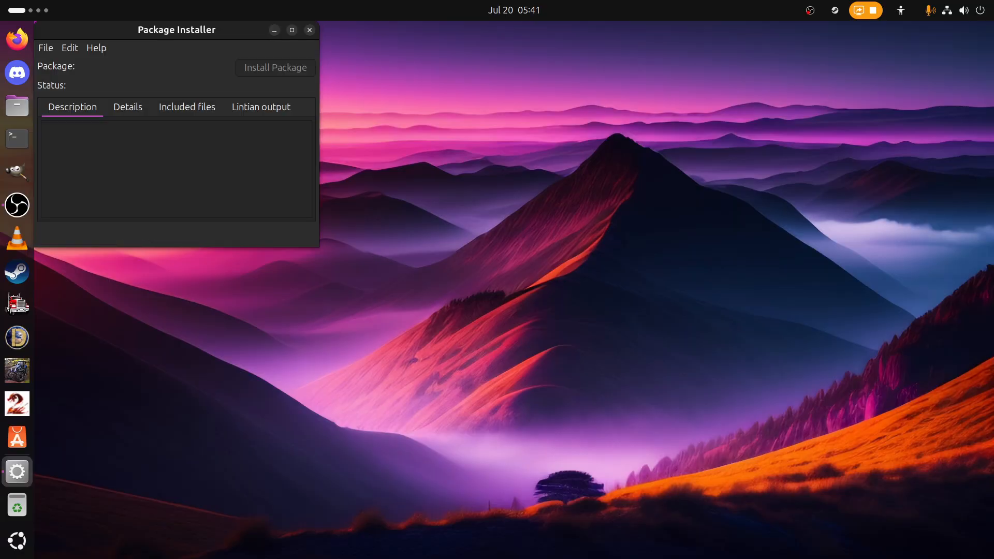
Wait for GDebi to finish installing google-chrome-stable, reported as already installed, then close it
left_click_drag(176, 29, 263, 107)
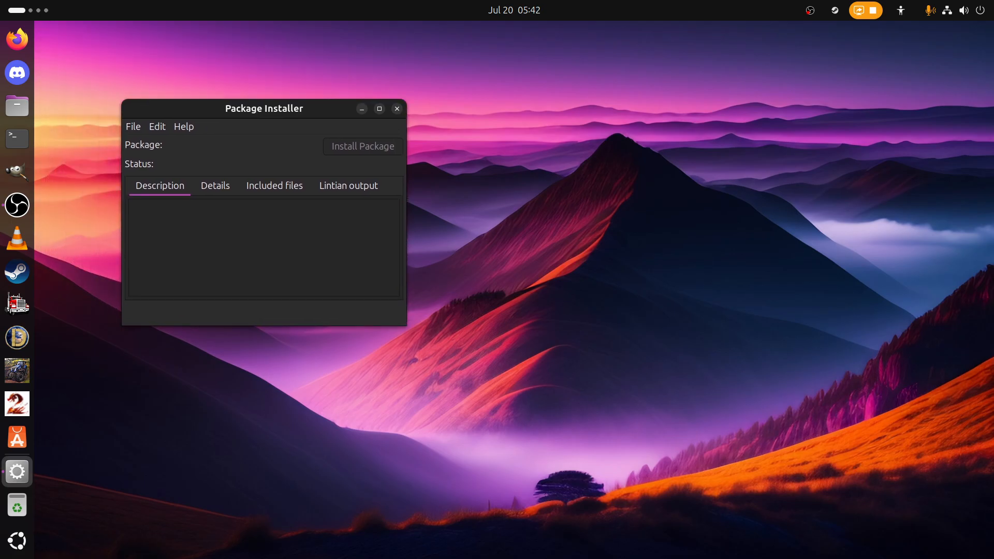
left_click(363, 146)
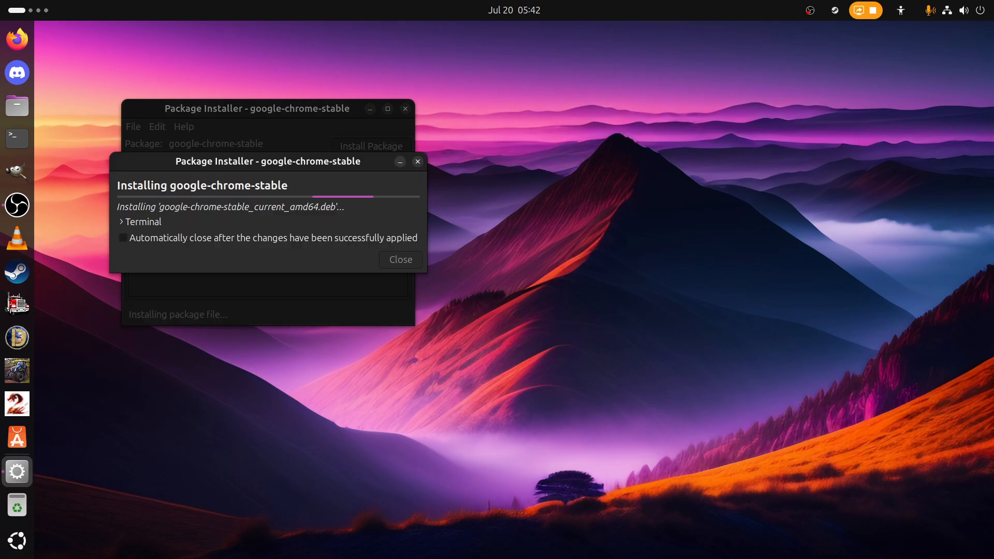
left_click(123, 238)
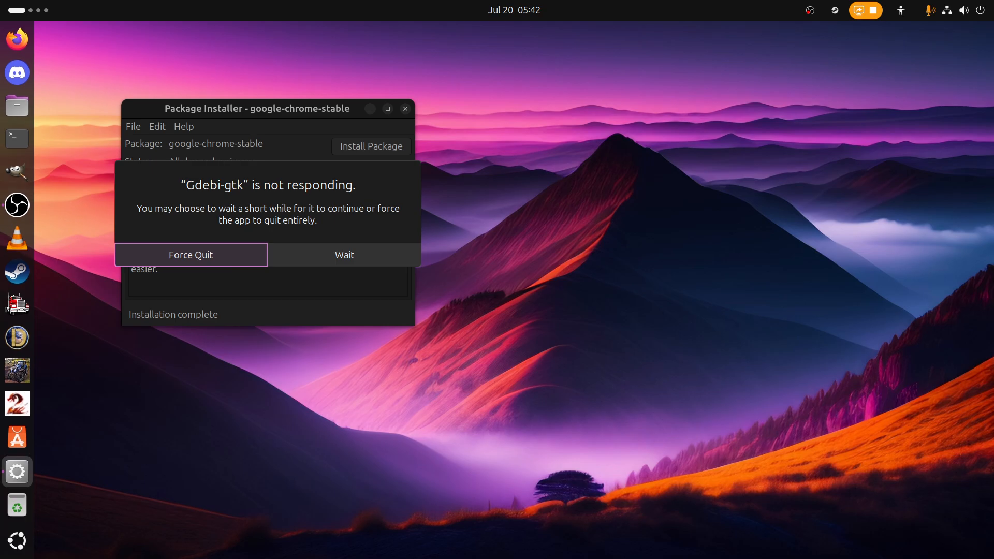
left_click(344, 254)
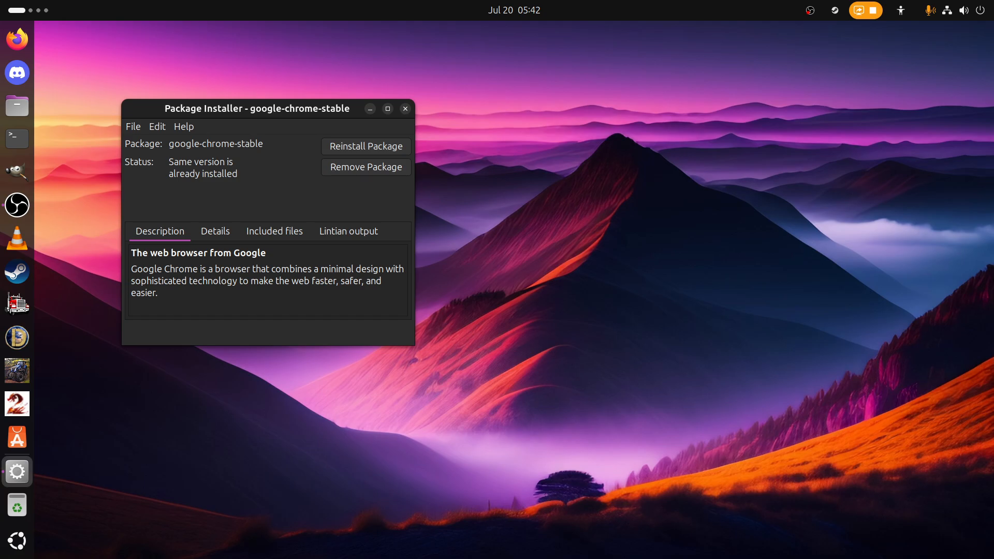
left_click_drag(256, 107, 357, 169)
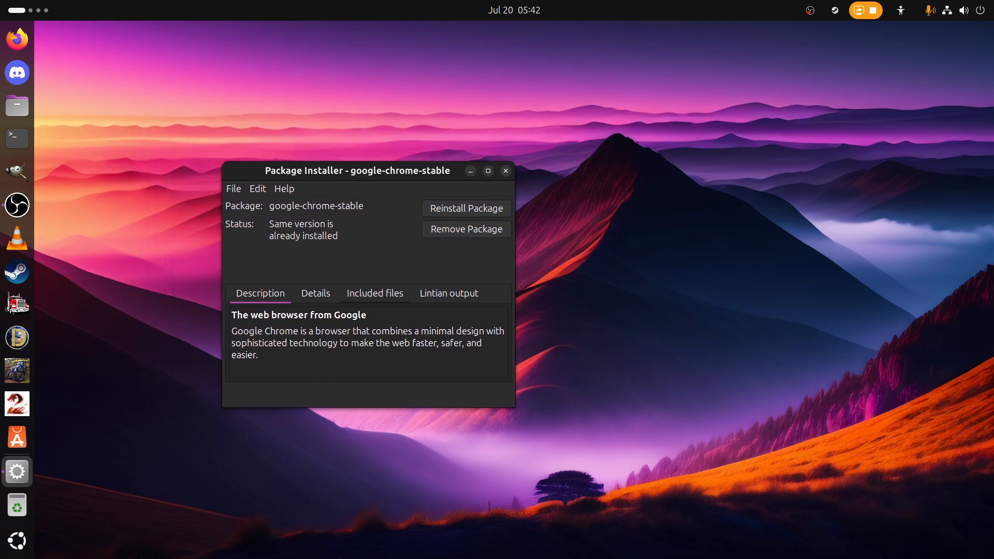
mouse_move(17, 541)
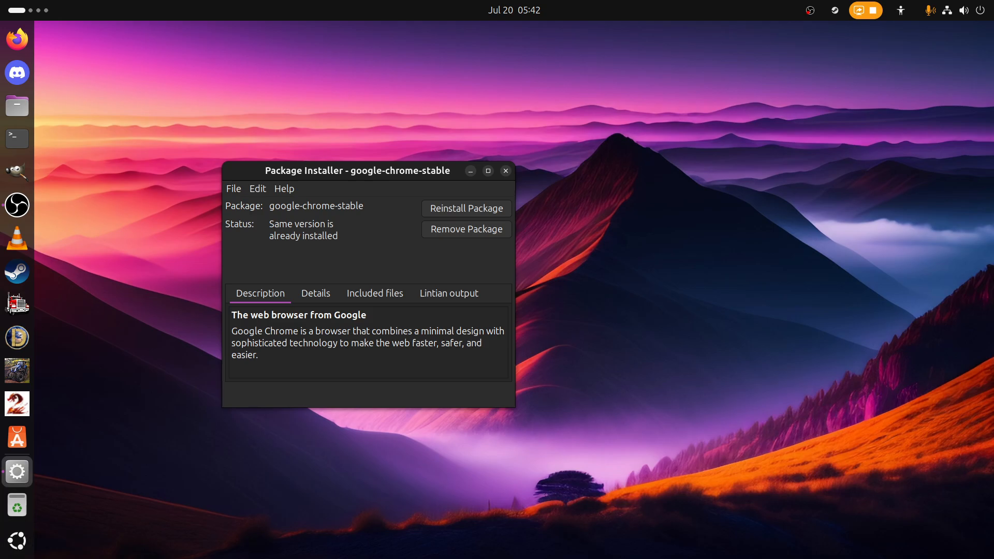
left_click(506, 170)
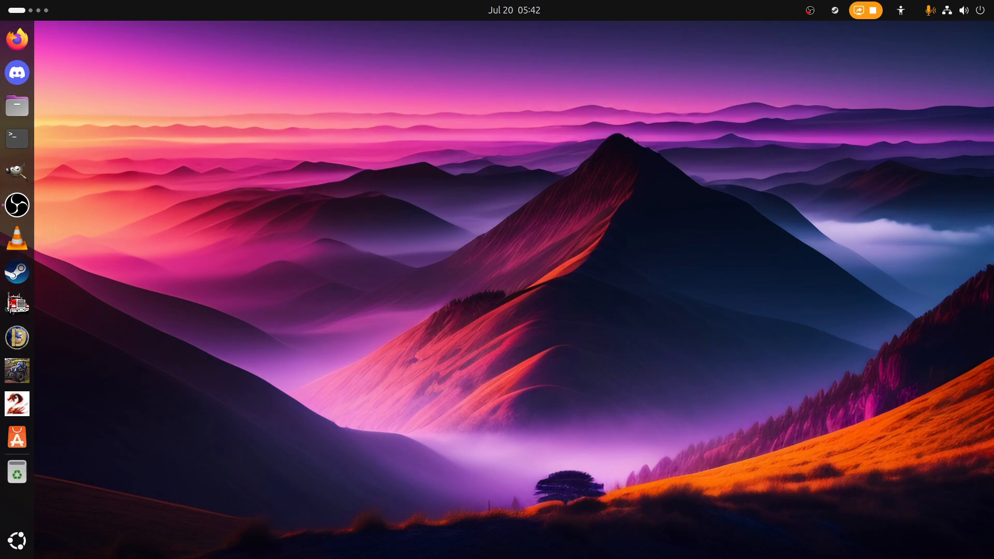
mouse_move(17, 540)
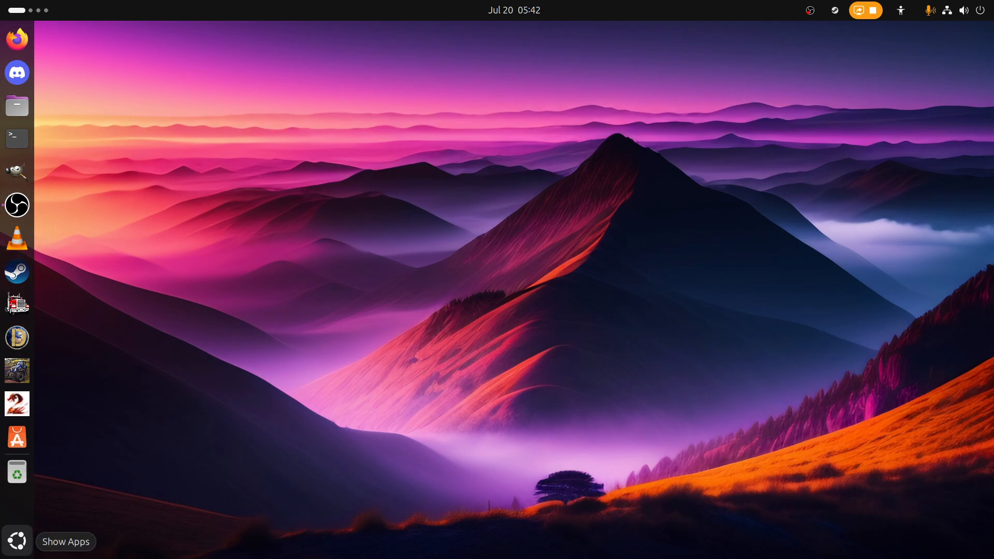
Pin Google Chrome to the dock, dismiss the pinned notice, and launch Settings from Show Apps
right_click(370, 495)
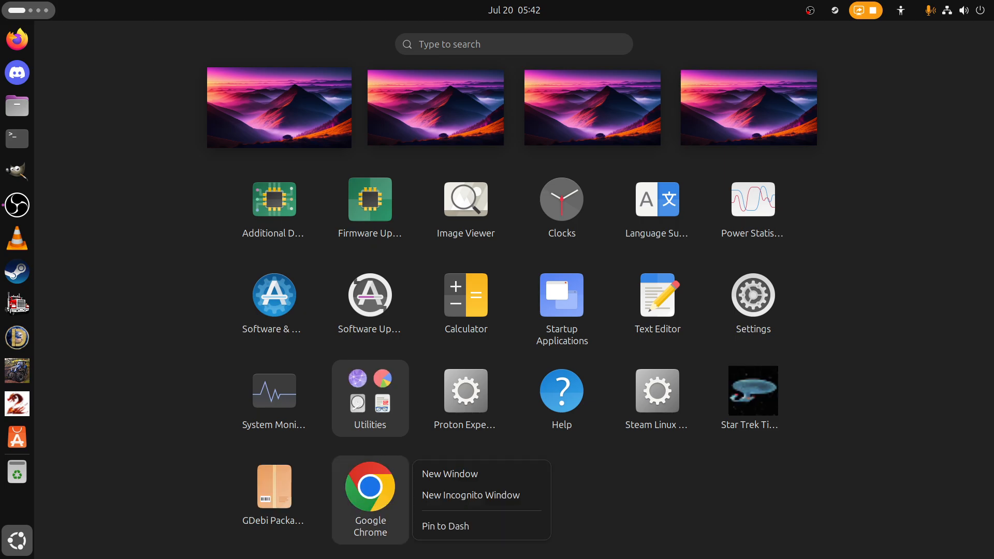
left_click(445, 526)
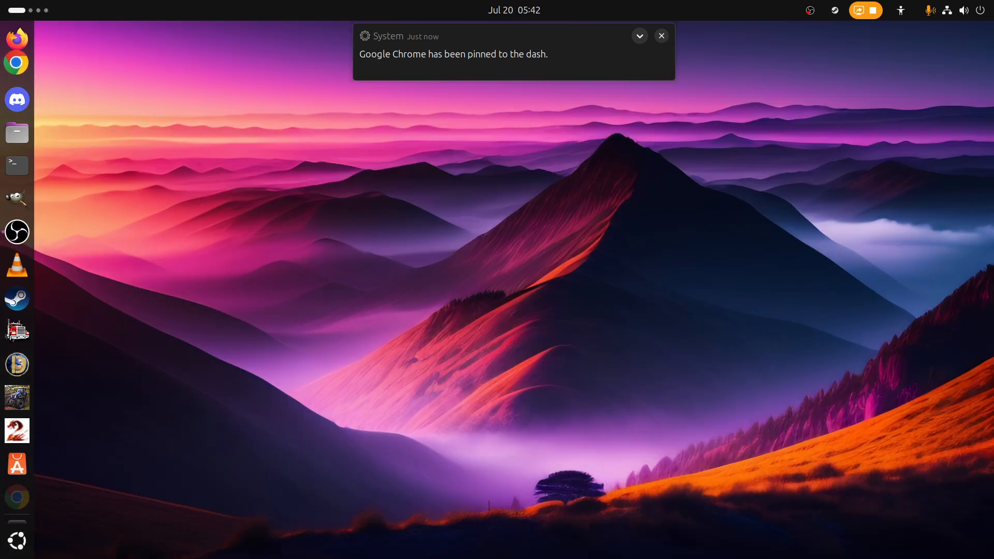
left_click(661, 35)
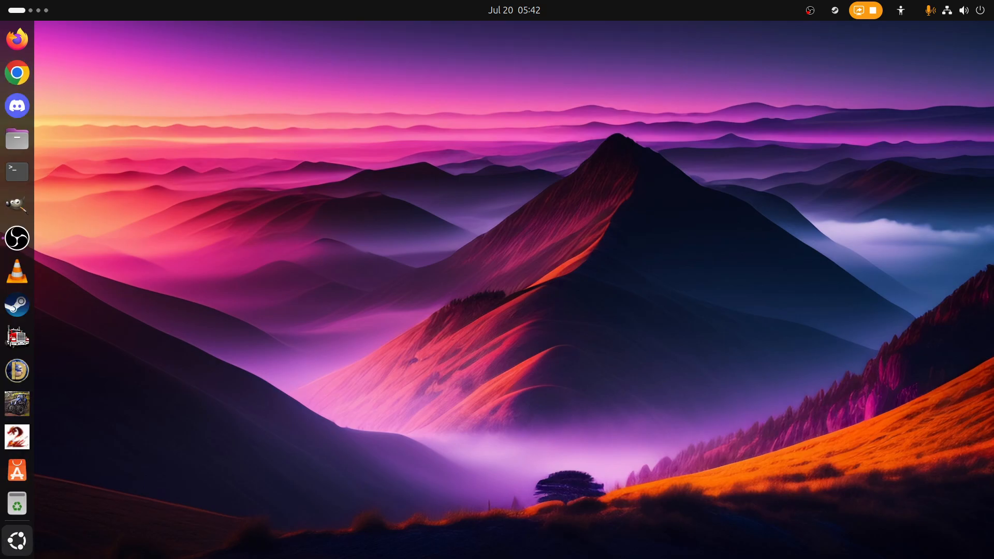
left_click(18, 539)
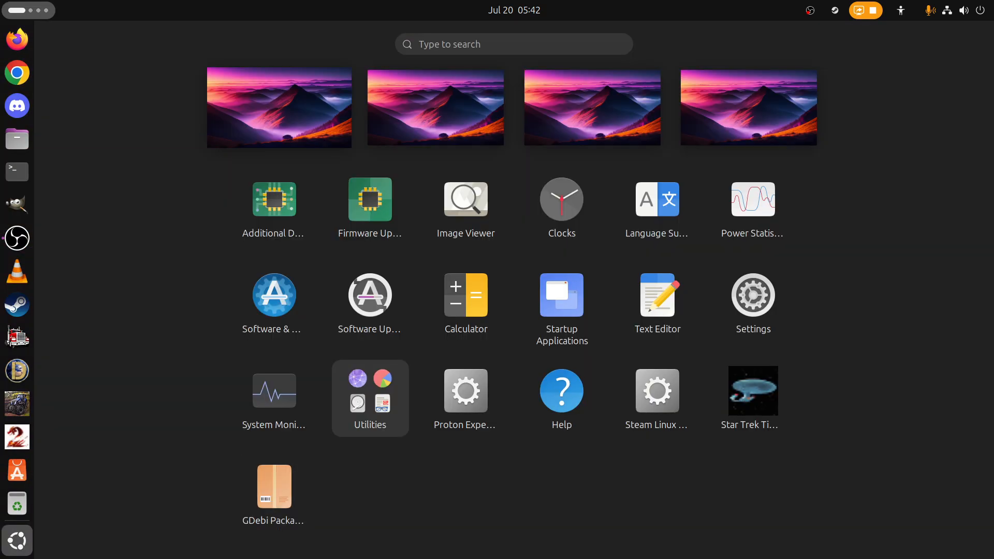
left_click(752, 295)
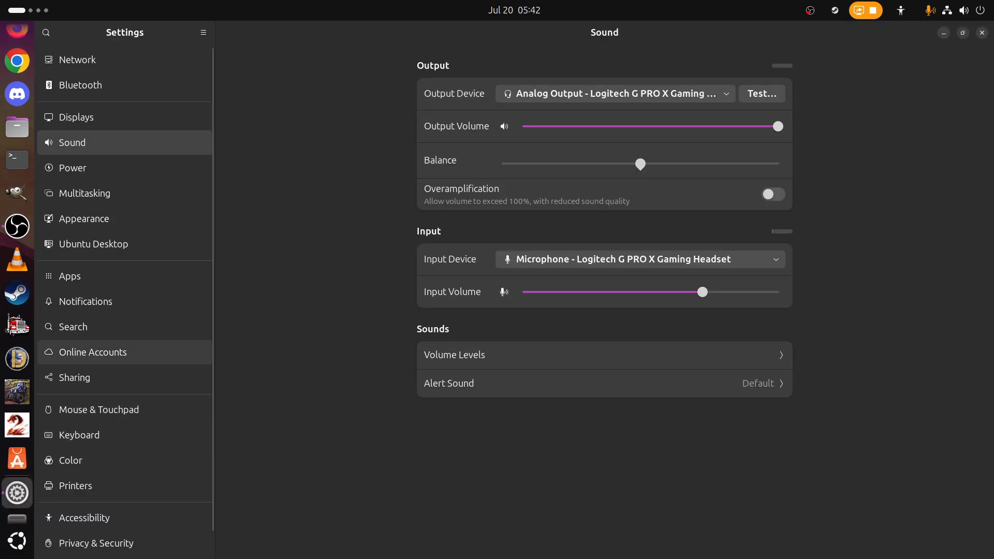
Reduce the Dock Icon Size to 40 on the Ubuntu Desktop page and close Settings
left_click(94, 244)
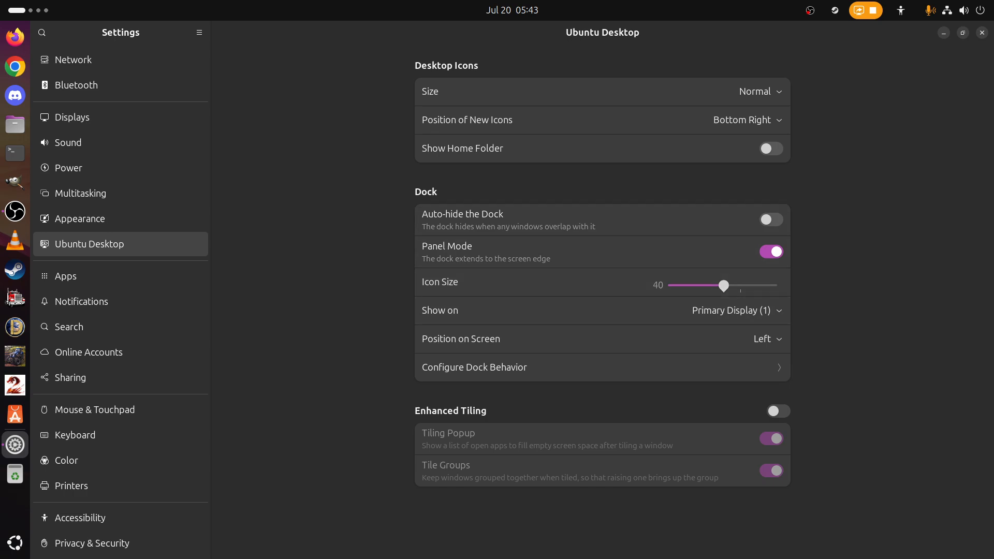
left_click(980, 32)
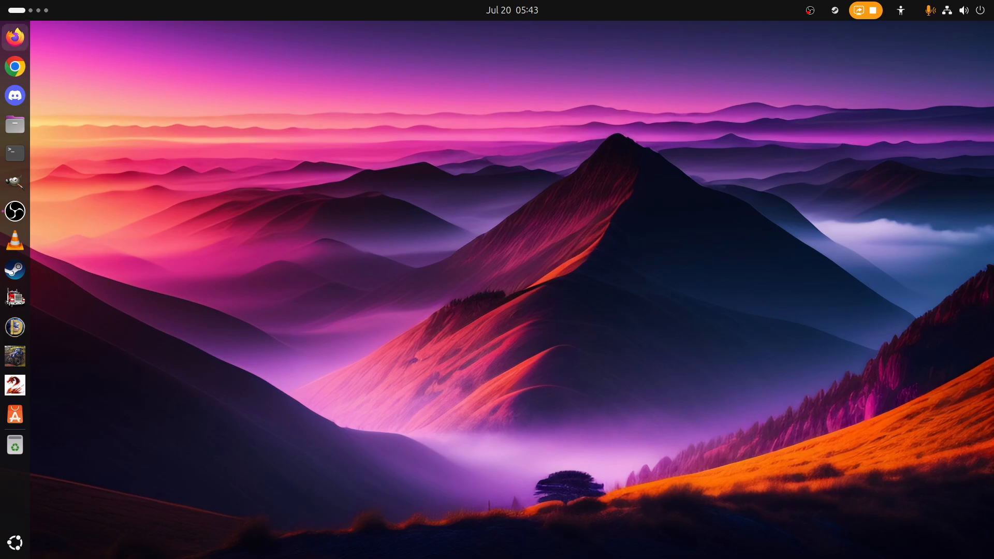
mouse_move(14, 210)
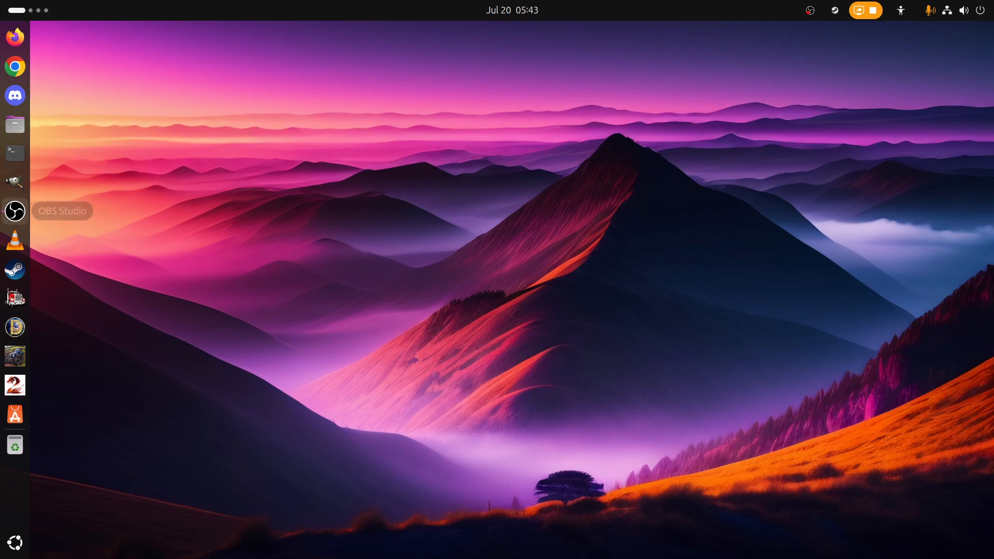
mouse_move(14, 66)
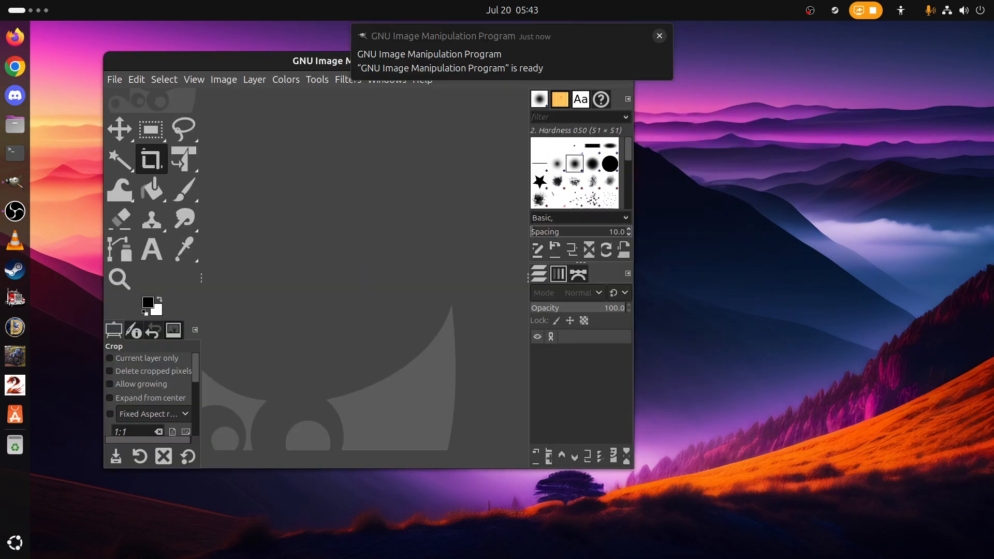
left_click(658, 36)
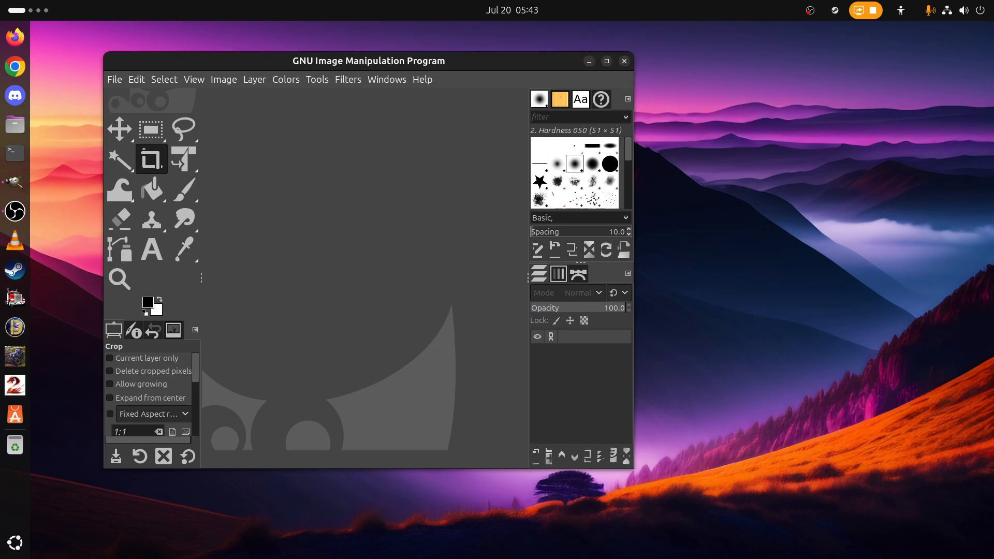
left_click(605, 61)
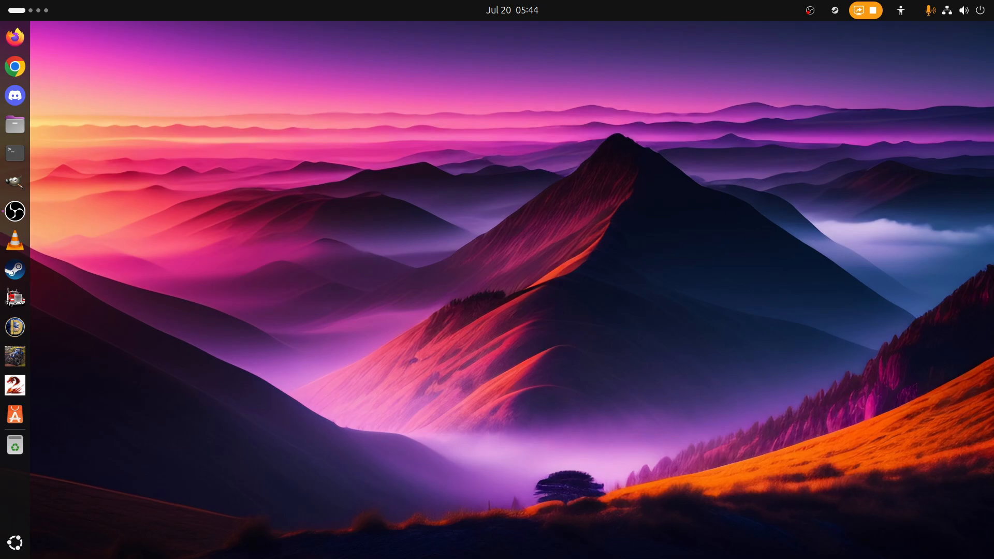
Launch VLC from the dock, accept the Privacy and Network Access Policy, and close the player
left_click(15, 239)
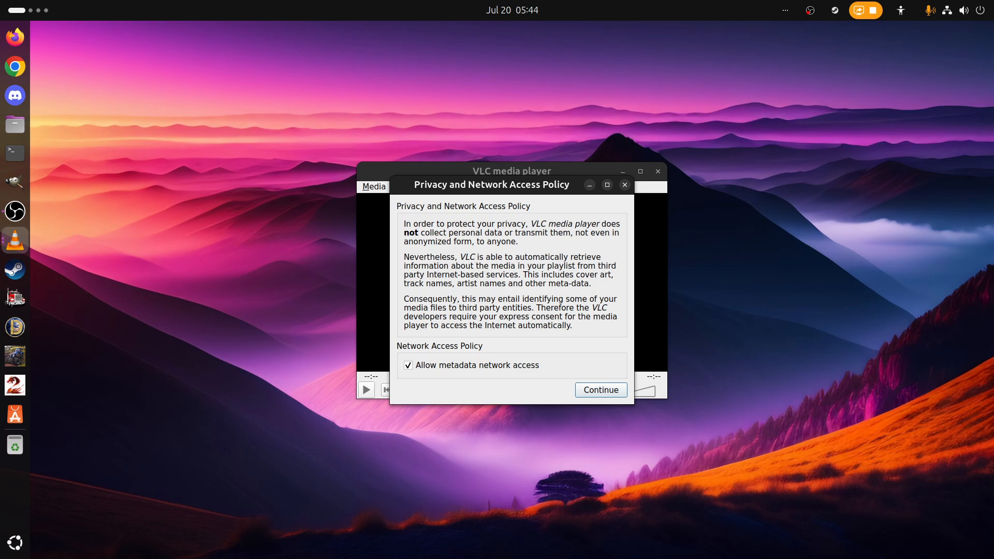
left_click(600, 390)
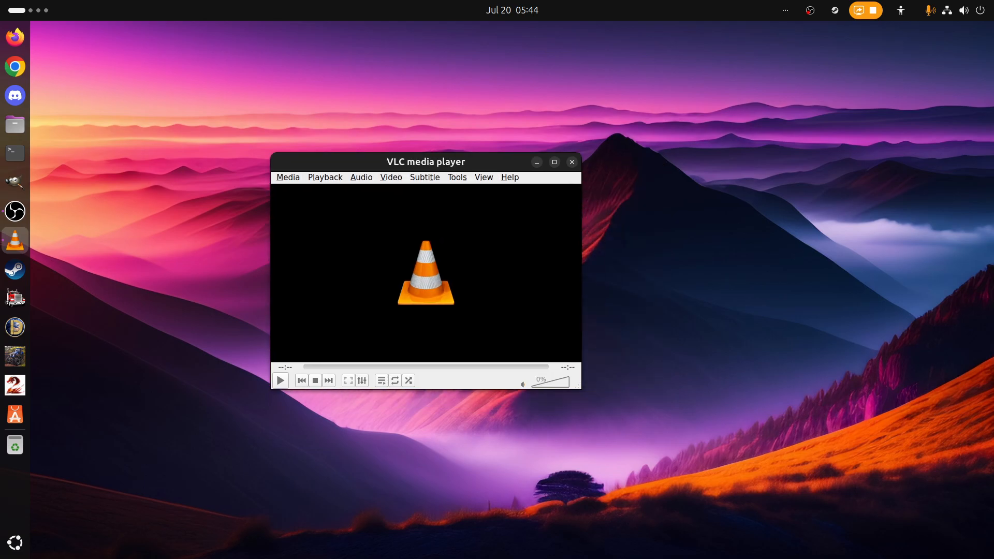
left_click_drag(426, 161, 293, 82)
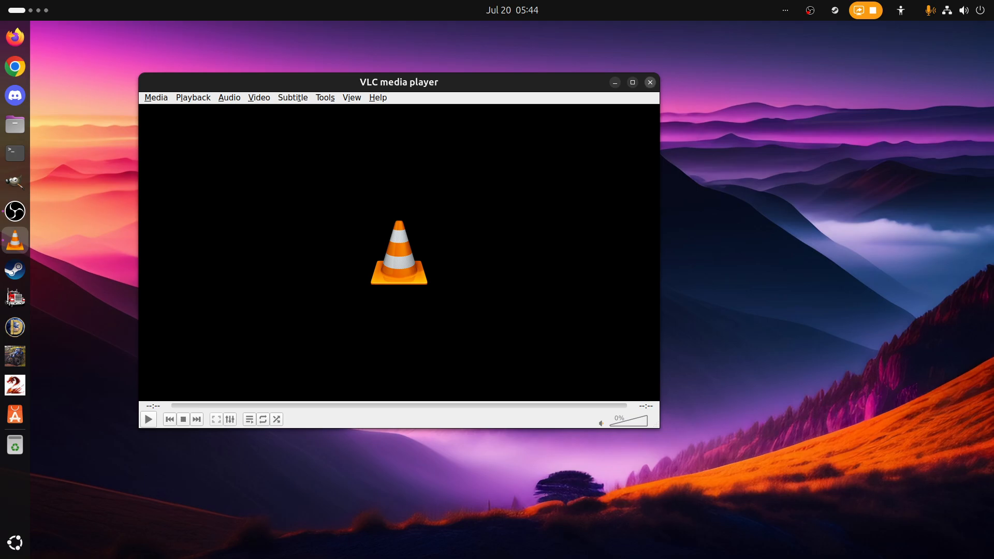
left_click(649, 81)
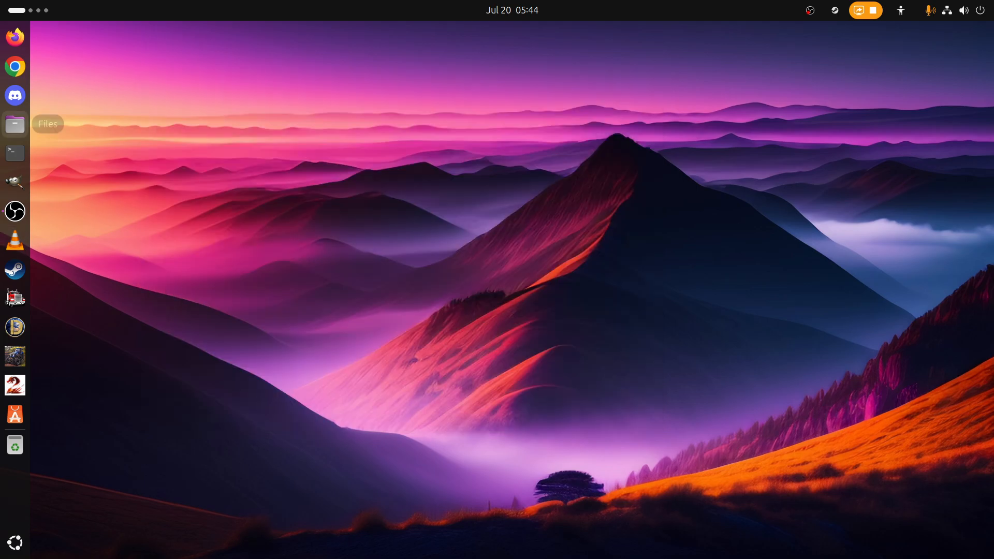
Open Games Test.mkv from the YouTube Videos folder so it plays in VLC
left_click(15, 124)
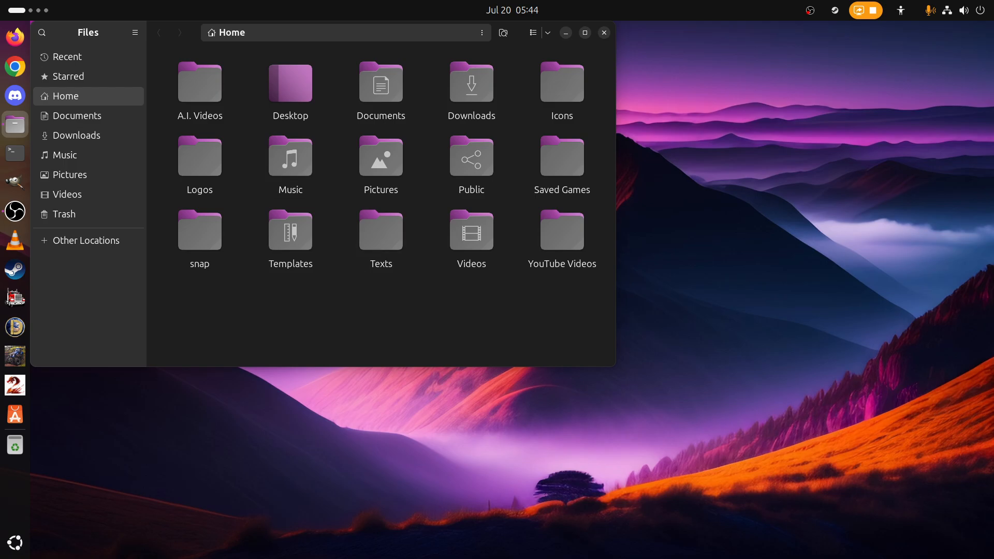
double_click(561, 229)
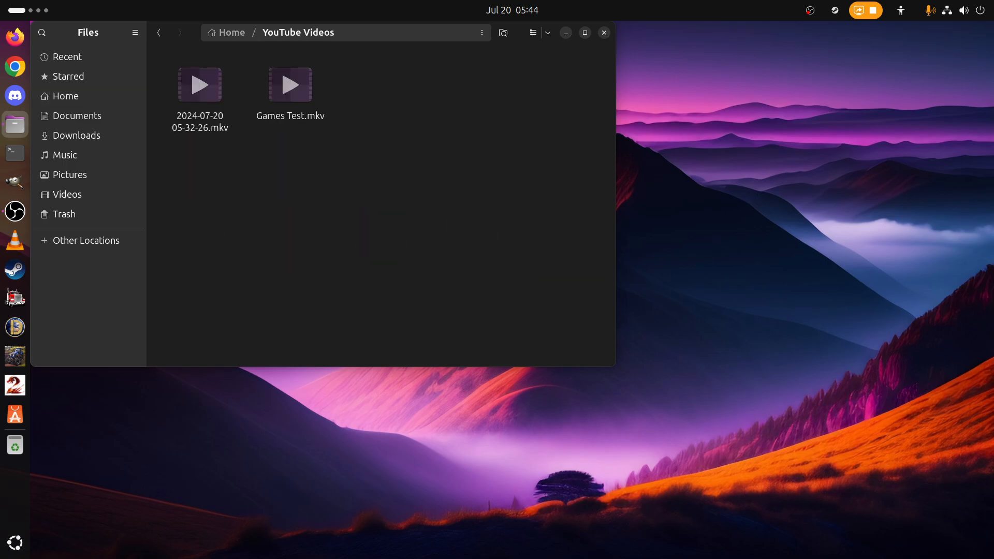
left_click(290, 84)
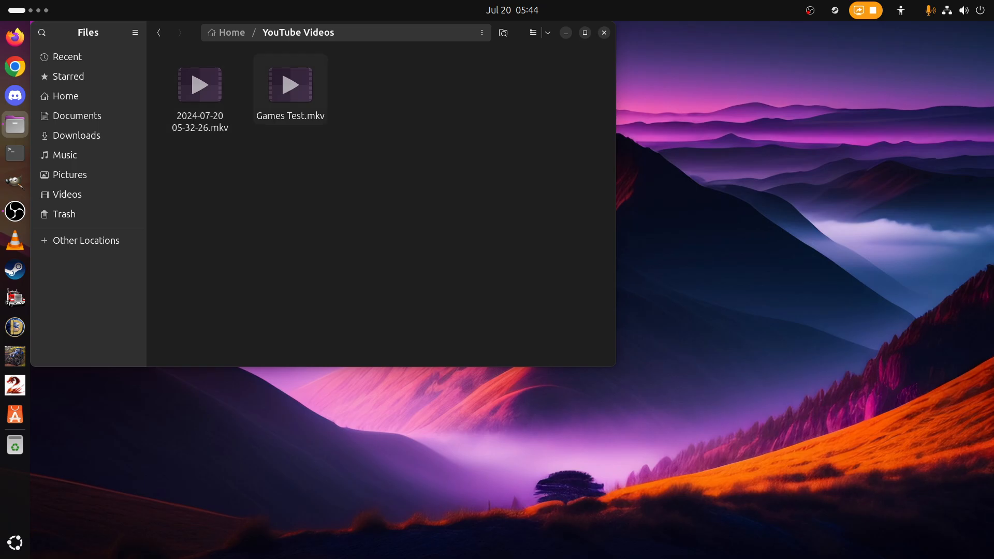
left_click(290, 83)
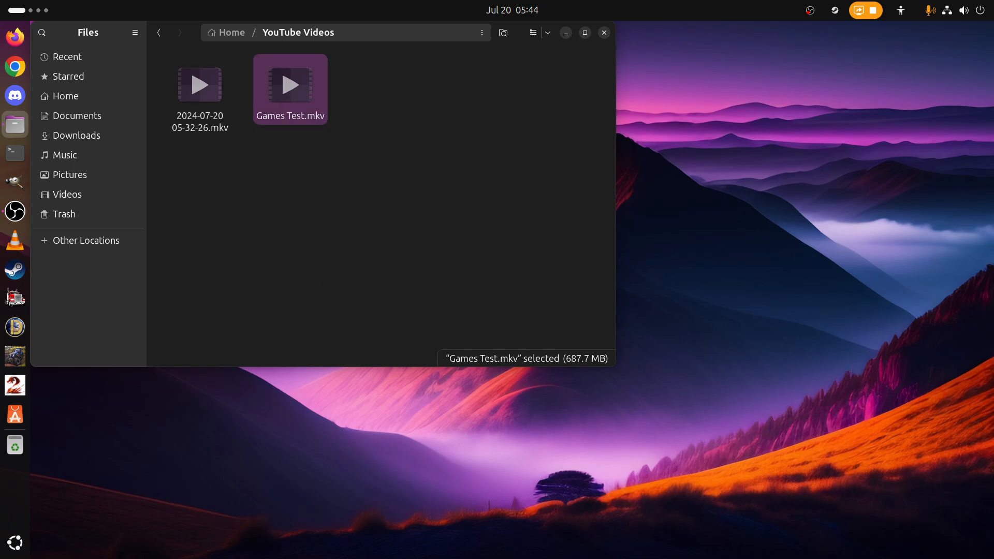
double_click(290, 84)
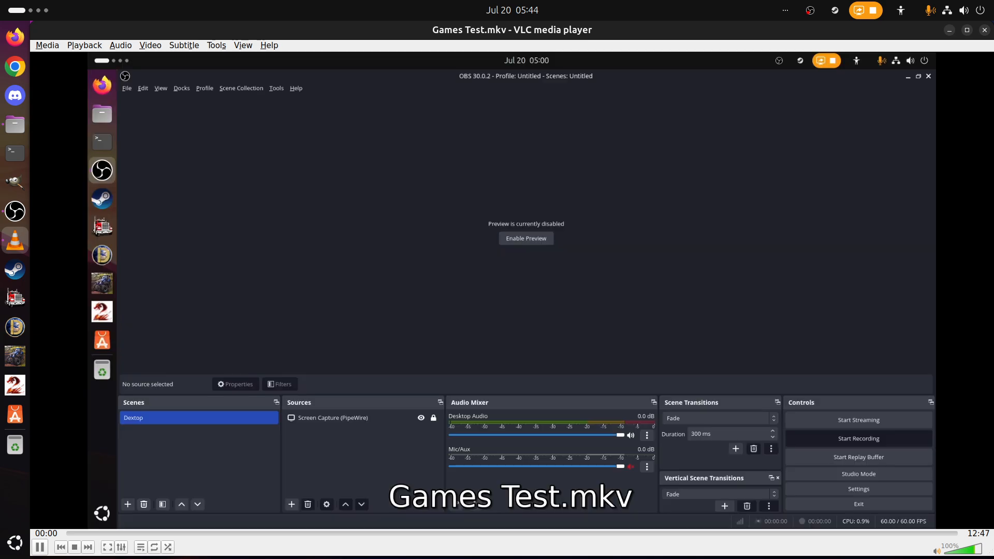
Restore VLC from maximized, watch Games Test.mkv in the smaller window, then close the player
left_click(149, 45)
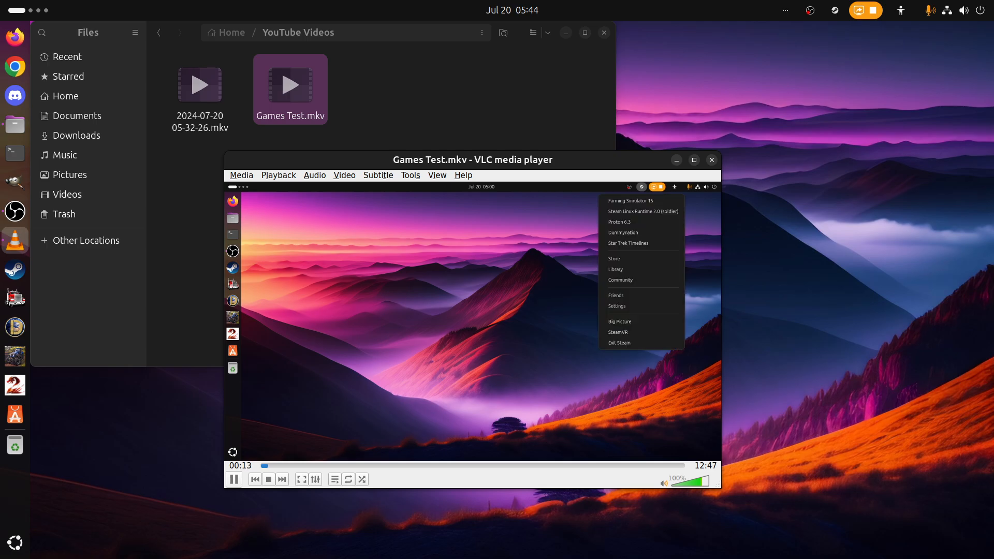
mouse_move(639, 270)
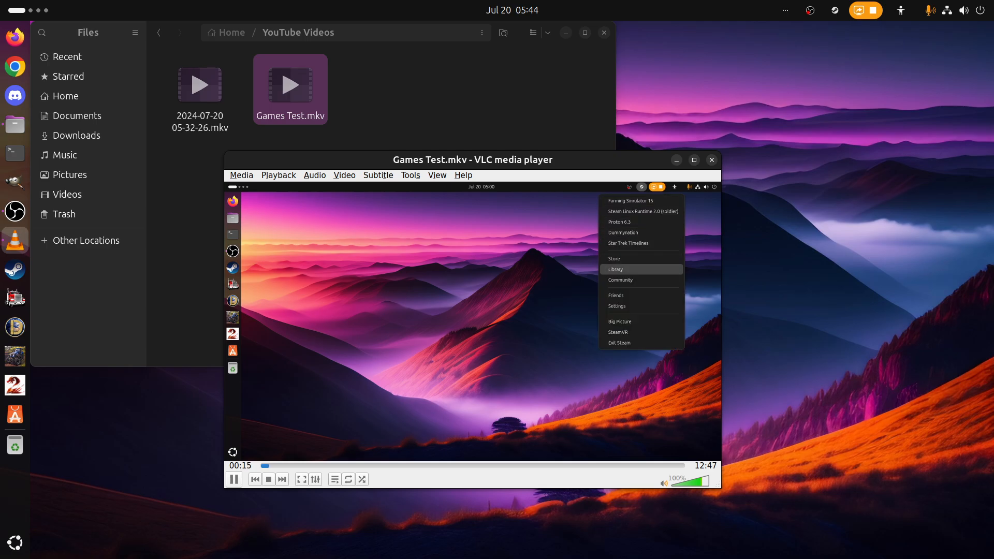
left_click(614, 269)
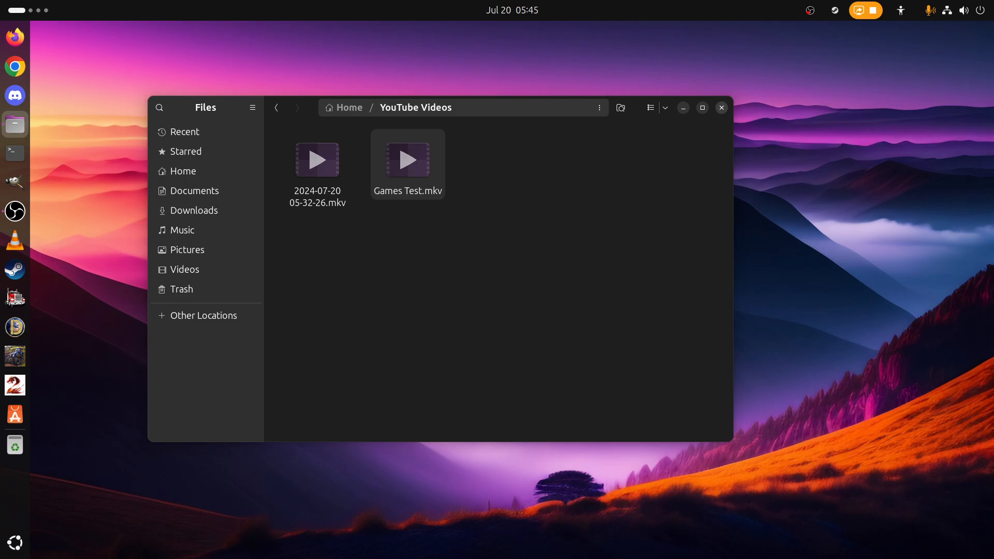
Close the Files window and bring up OBS Studio with its recording still running
left_click(720, 107)
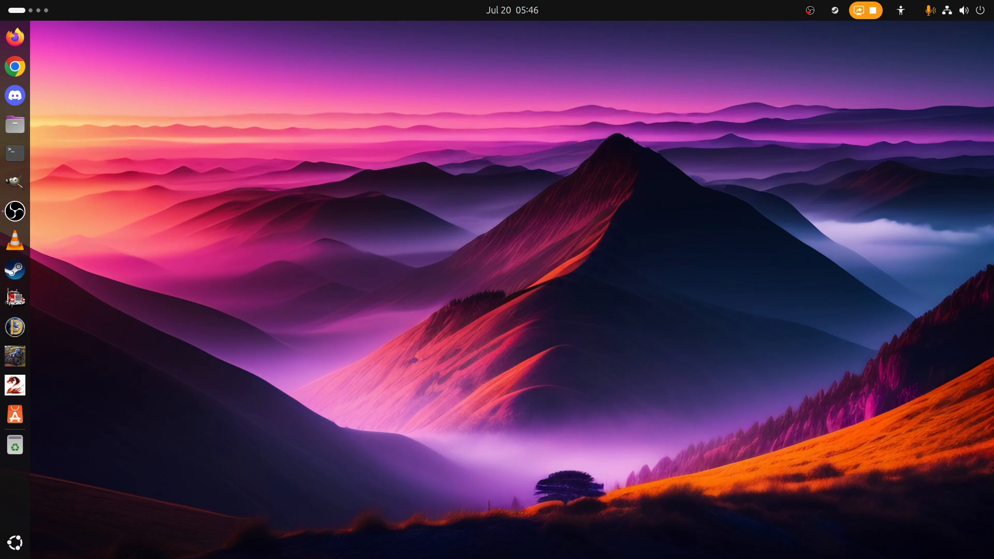
left_click(15, 210)
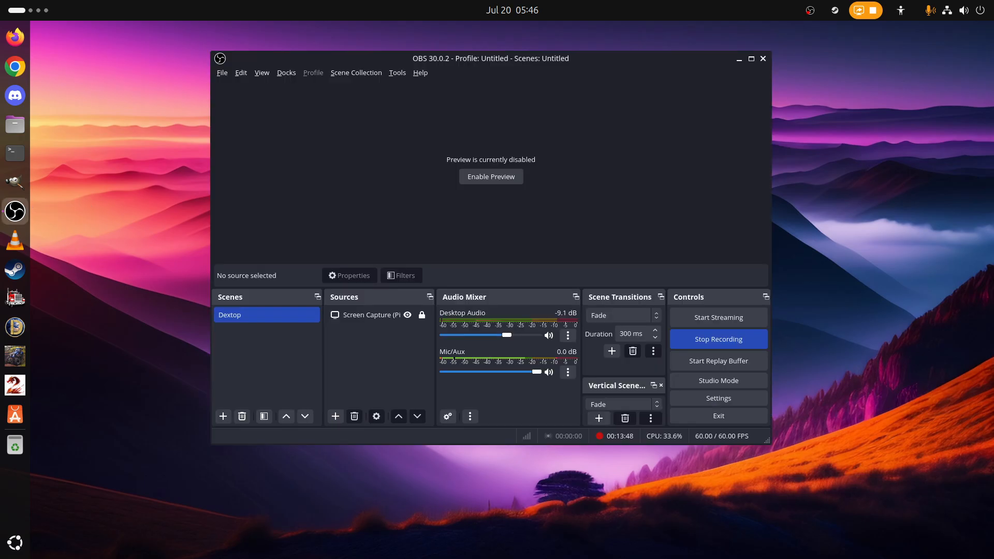